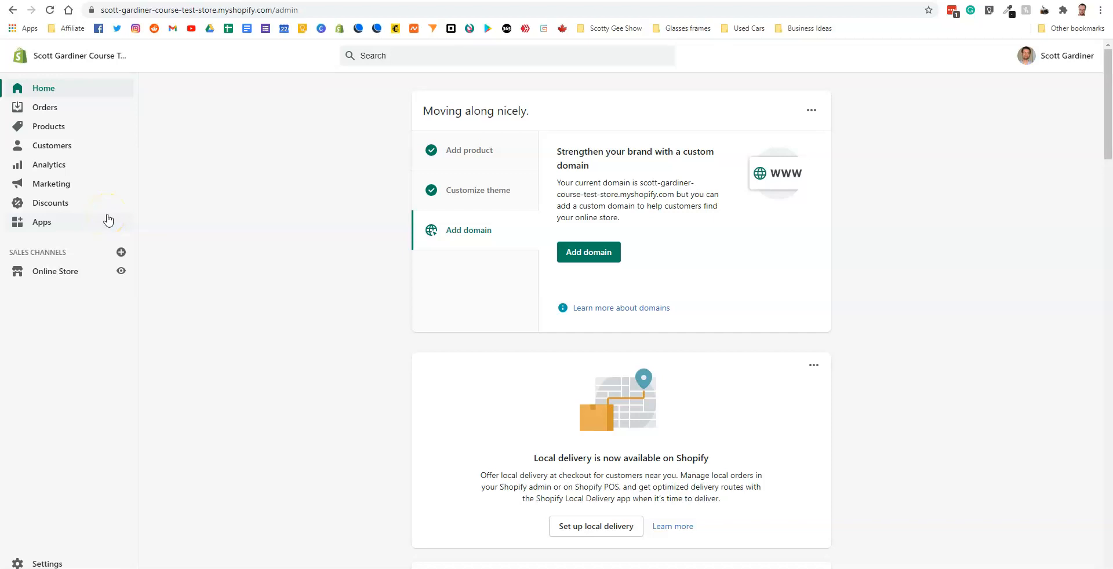
mouse_move(131, 217)
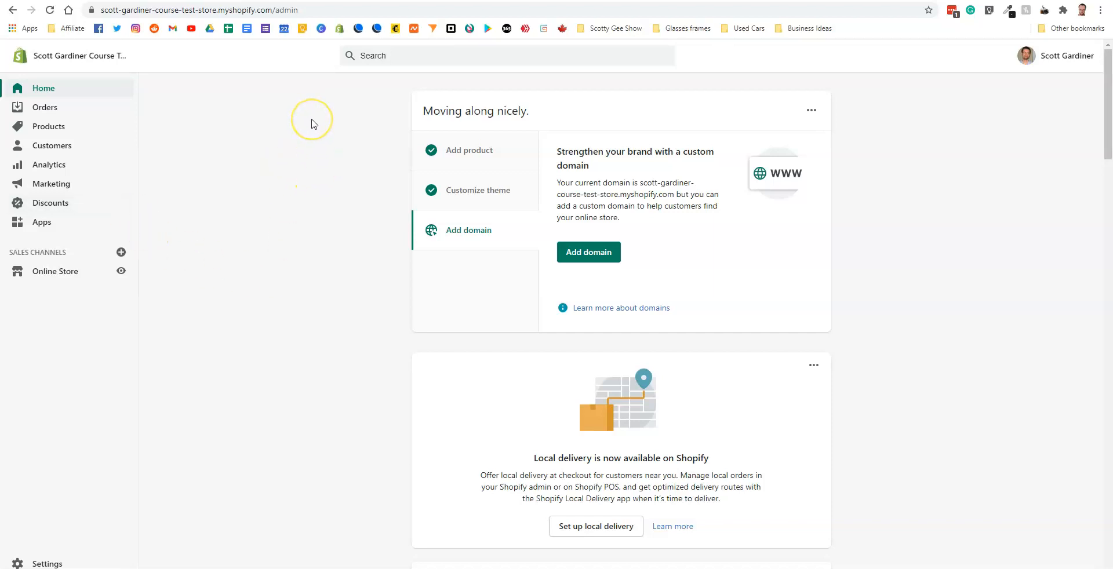
mouse_move(299, 126)
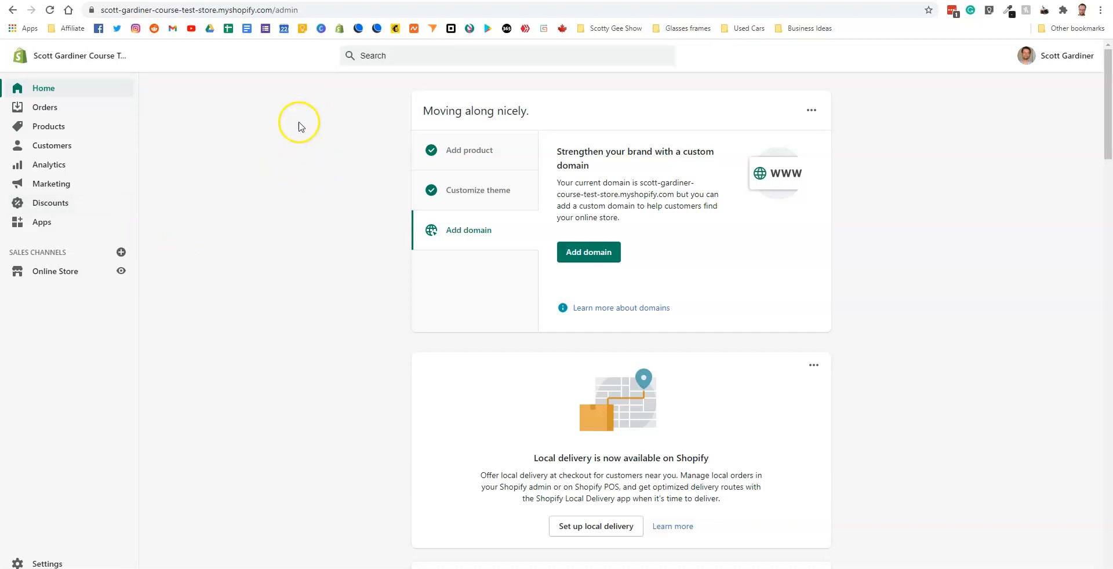
mouse_move(277, 206)
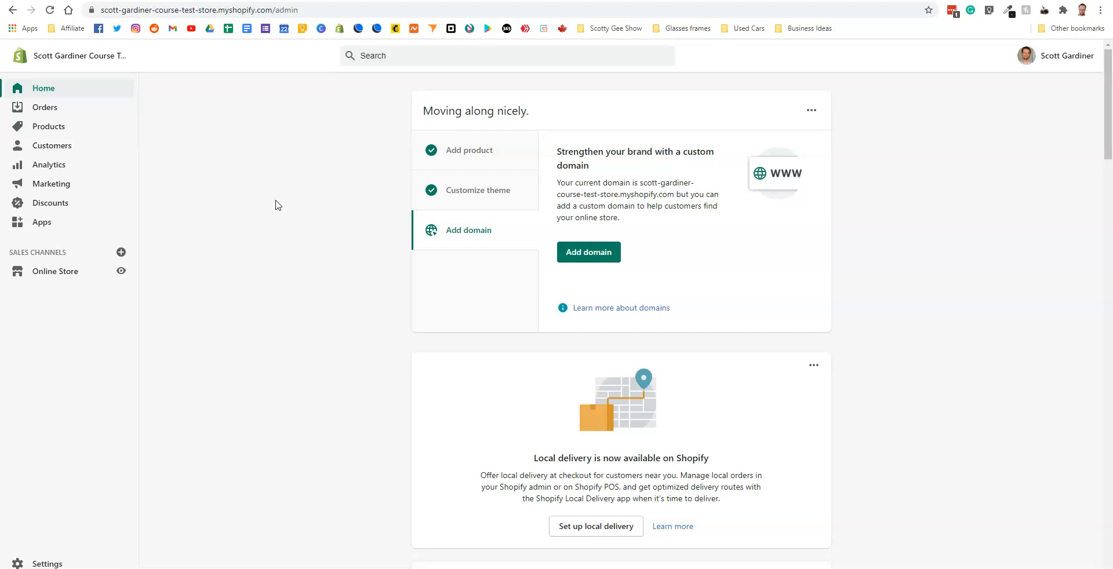
mouse_move(288, 49)
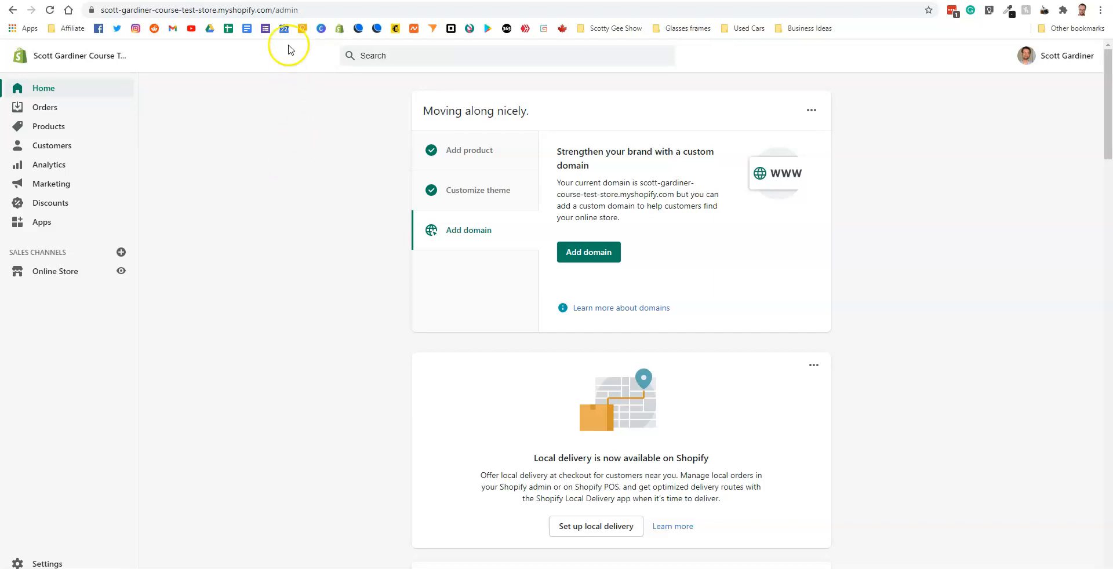
mouse_move(339, 103)
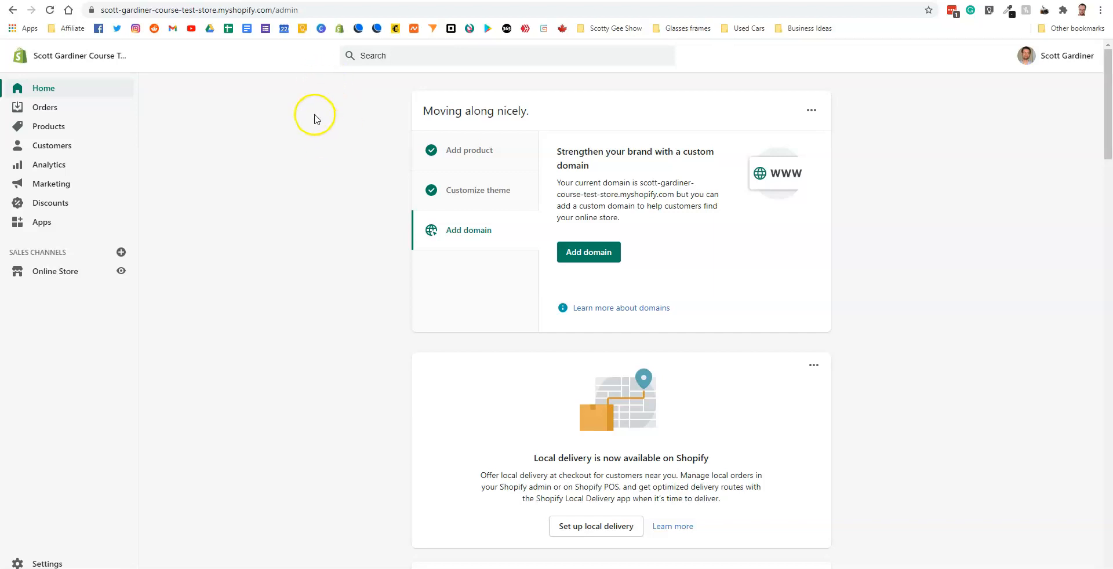
Step: Go to the store's All products list from the admin sidebar
click(49, 126)
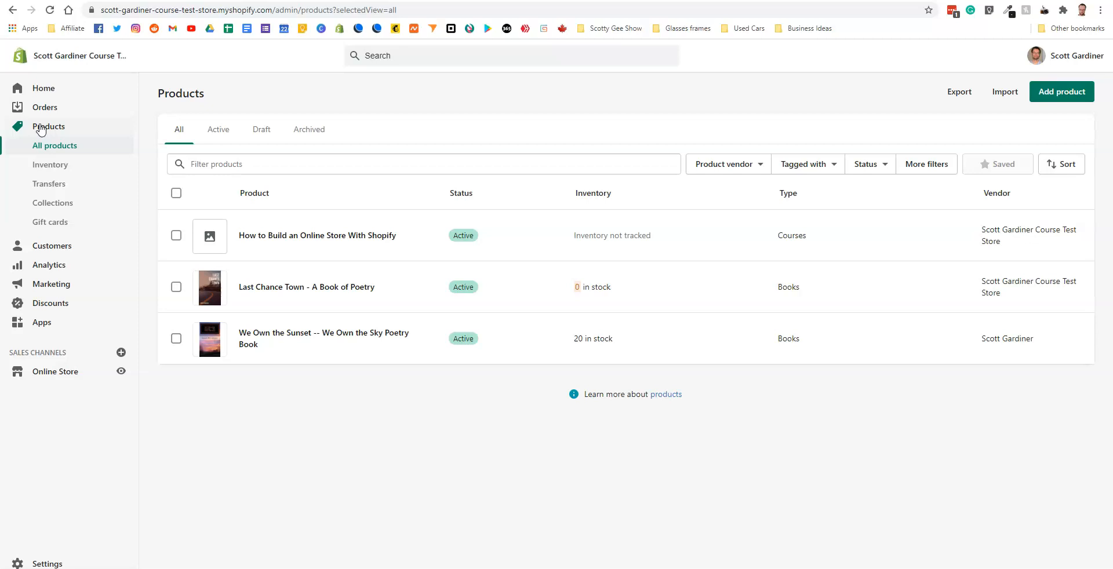
Step: Create a new product titled 'Short Sleeve T-Shirt' with description 'This is a beautiful cotton t-shirt.'
click(1061, 92)
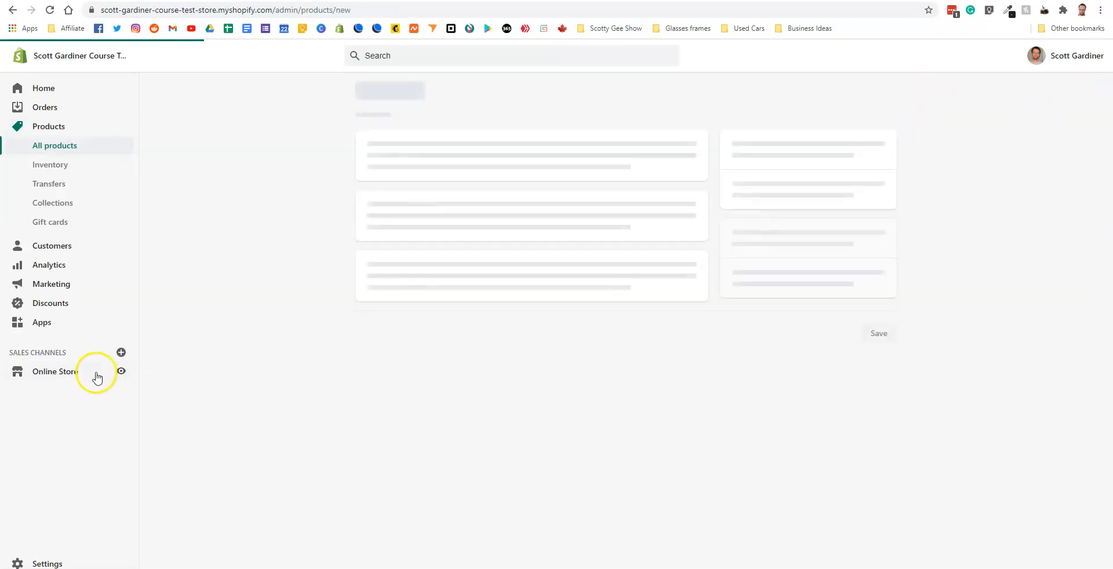
mouse_move(98, 376)
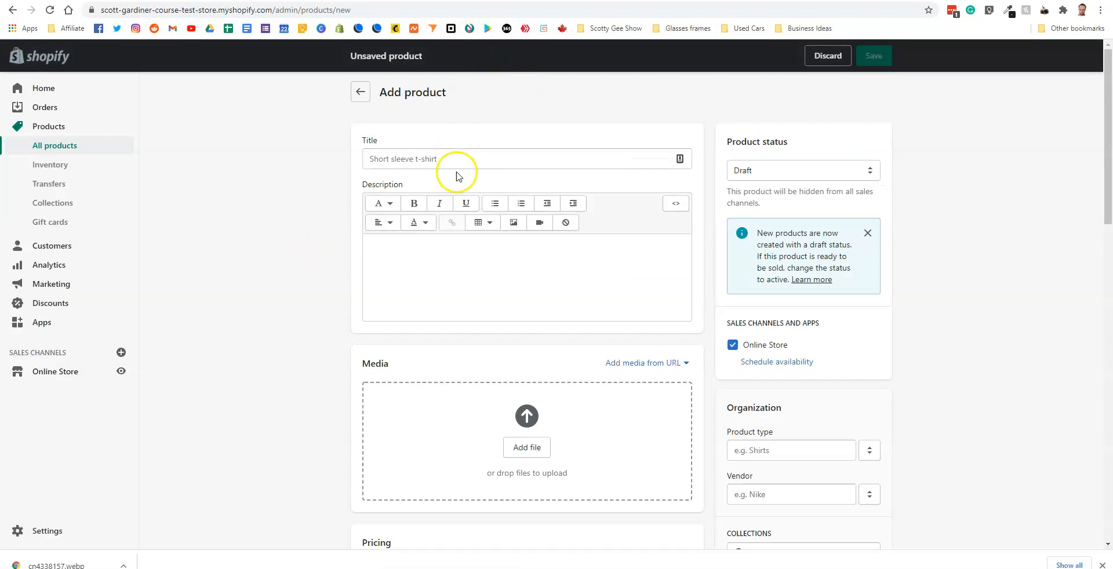
click(526, 159)
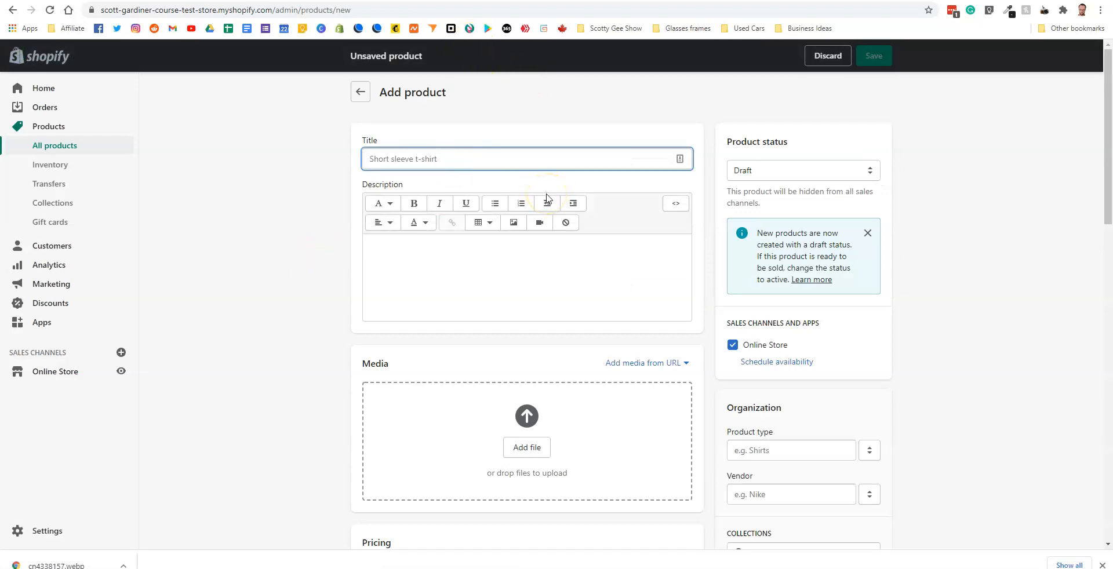
text(Short)
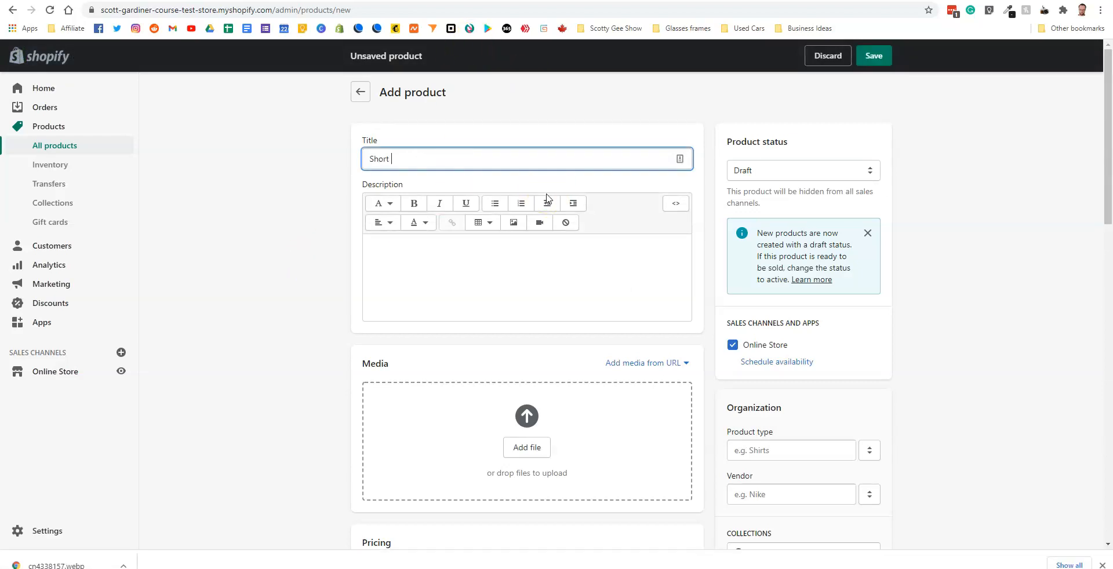
text(Sleeve T-Shirt)
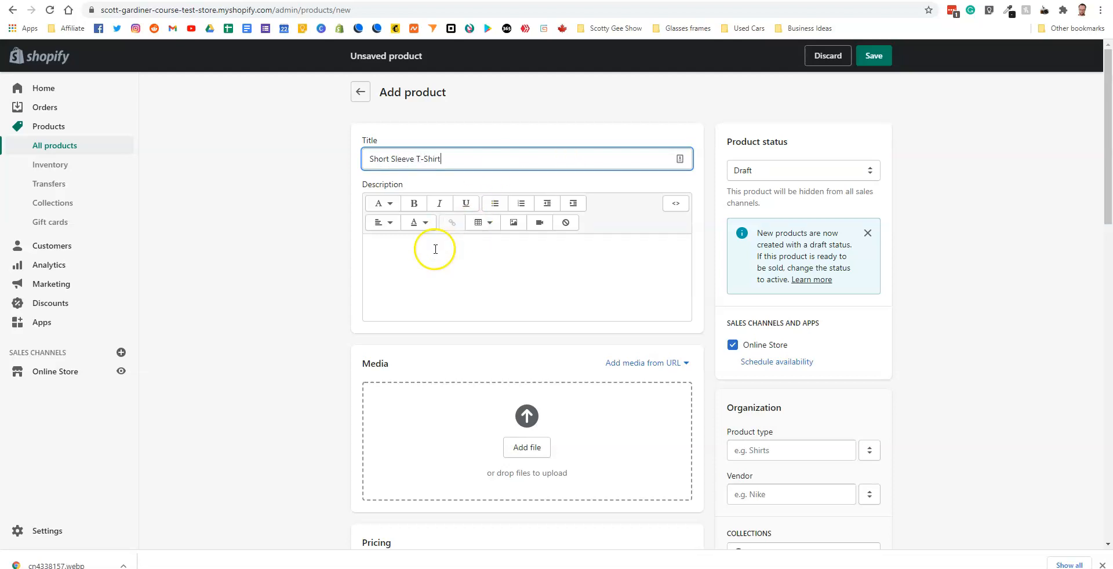
text(This)
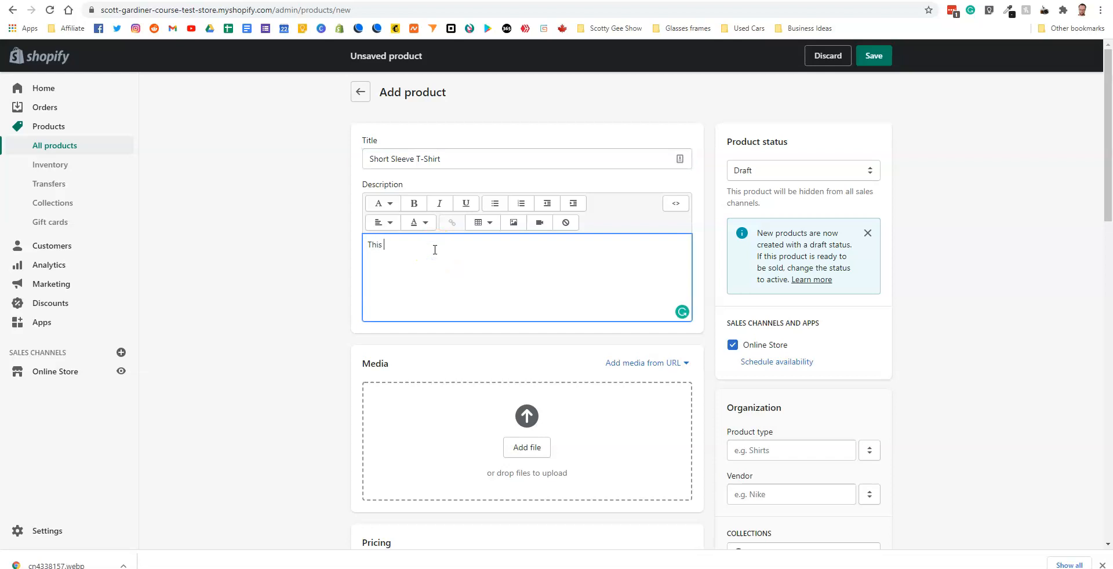
text(is a beautiful)
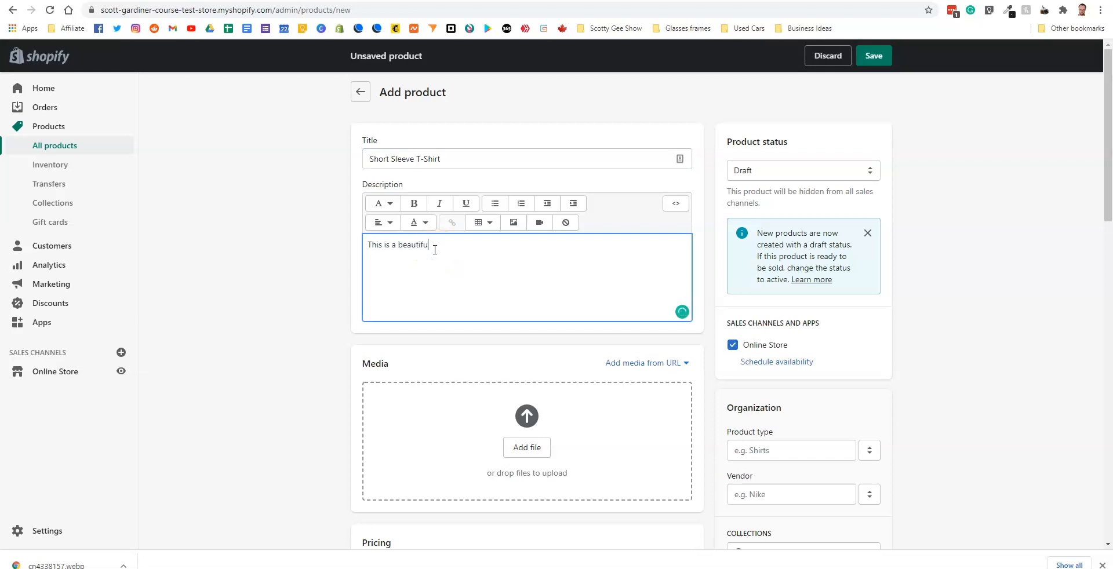
text(cotton t)
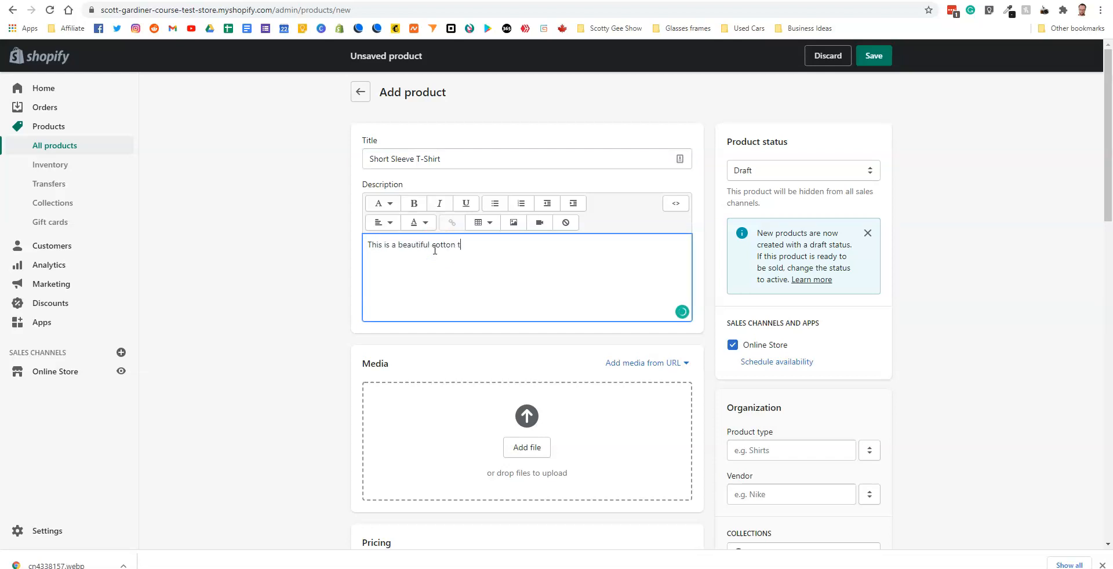
text(-shirt.)
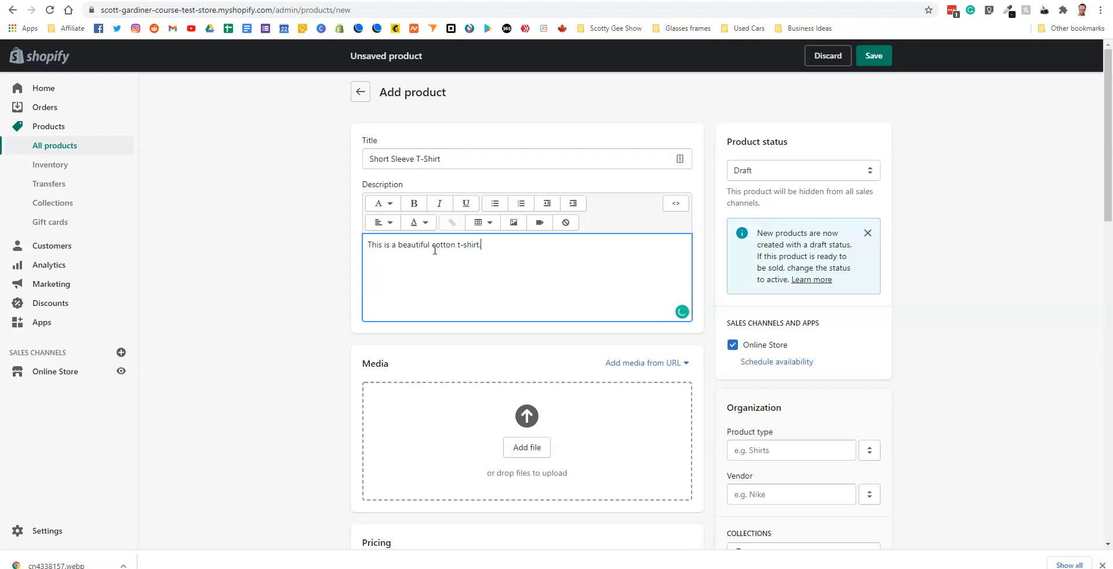
Step: Attach the black t-shirt JPG as product media and set the price to 19.99
scroll(down, 3)
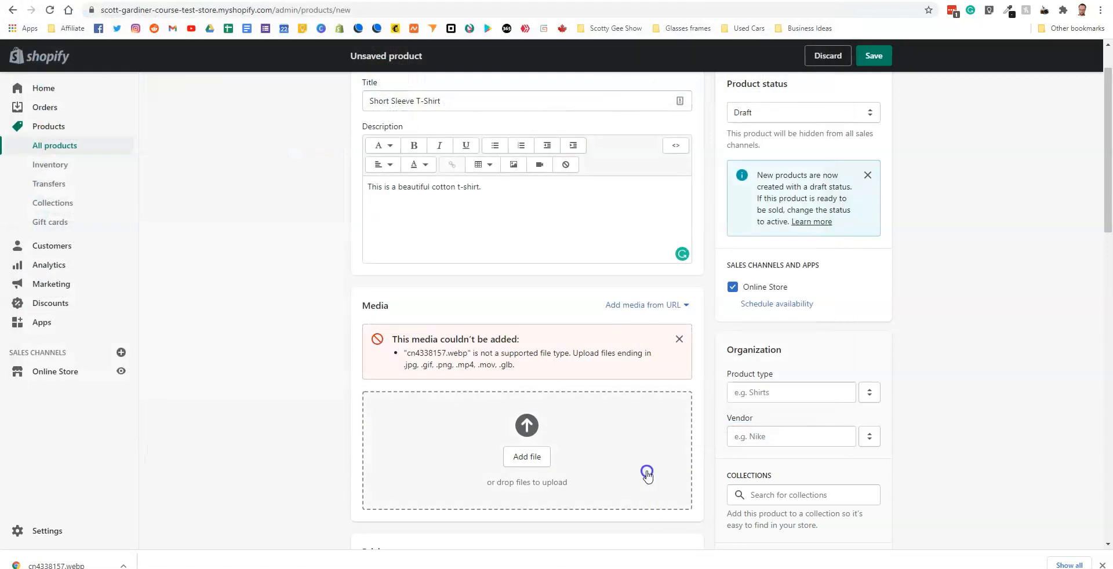
mouse_move(131, 517)
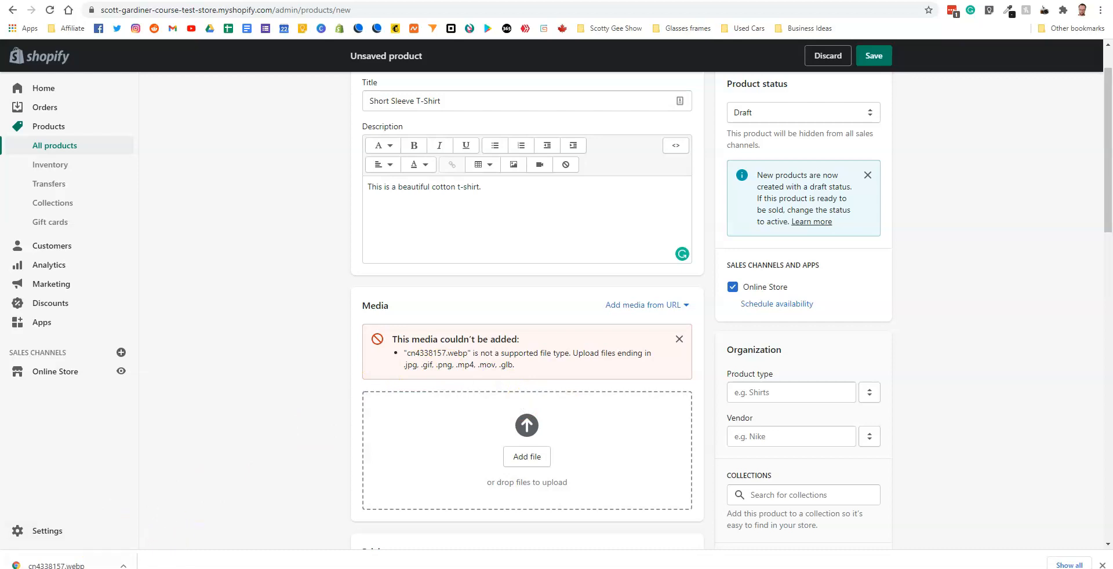
click(526, 457)
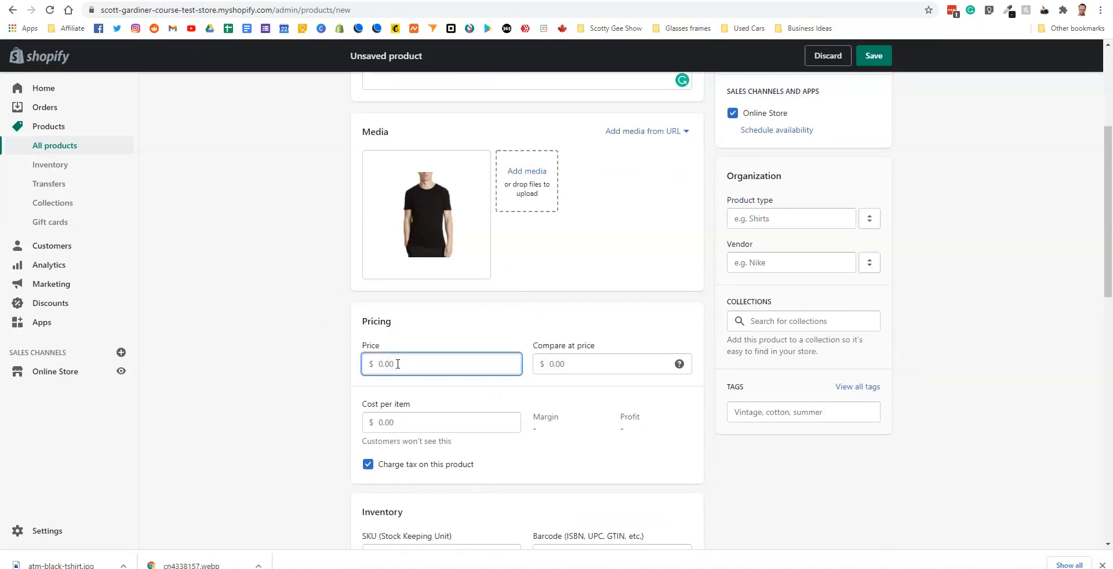
text(19.99)
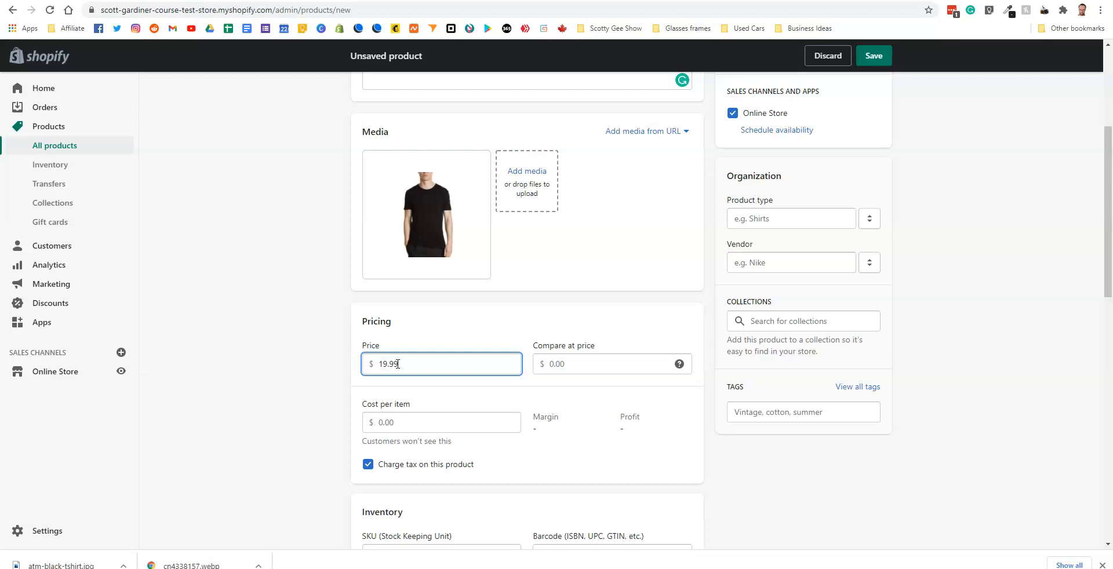
click(280, 305)
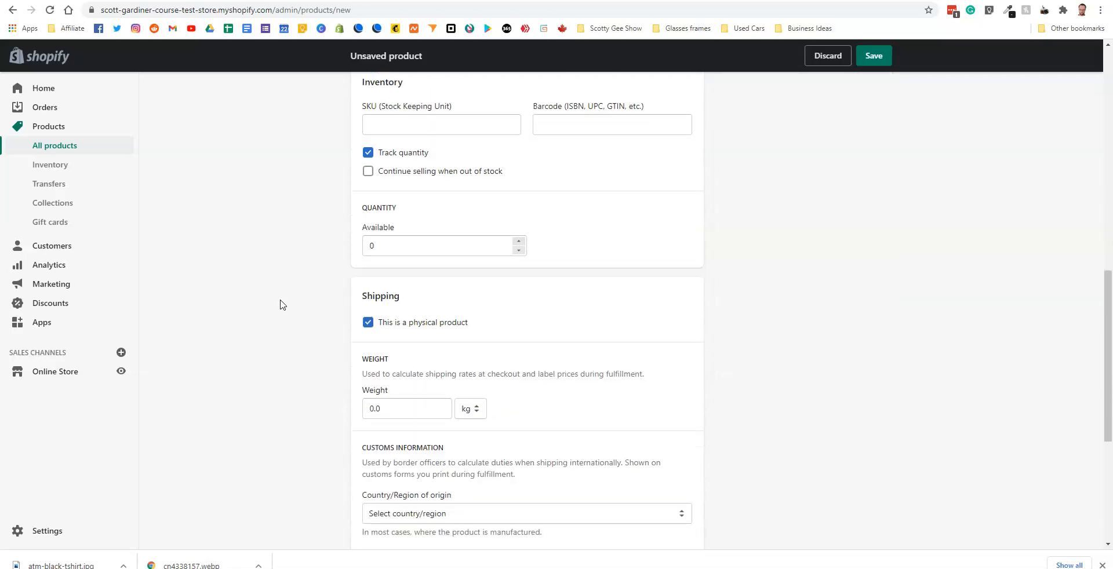
Step: Enable multiple options and enter Size values Small, Medium, Large, X-Large, XX-Large
scroll(down, 3)
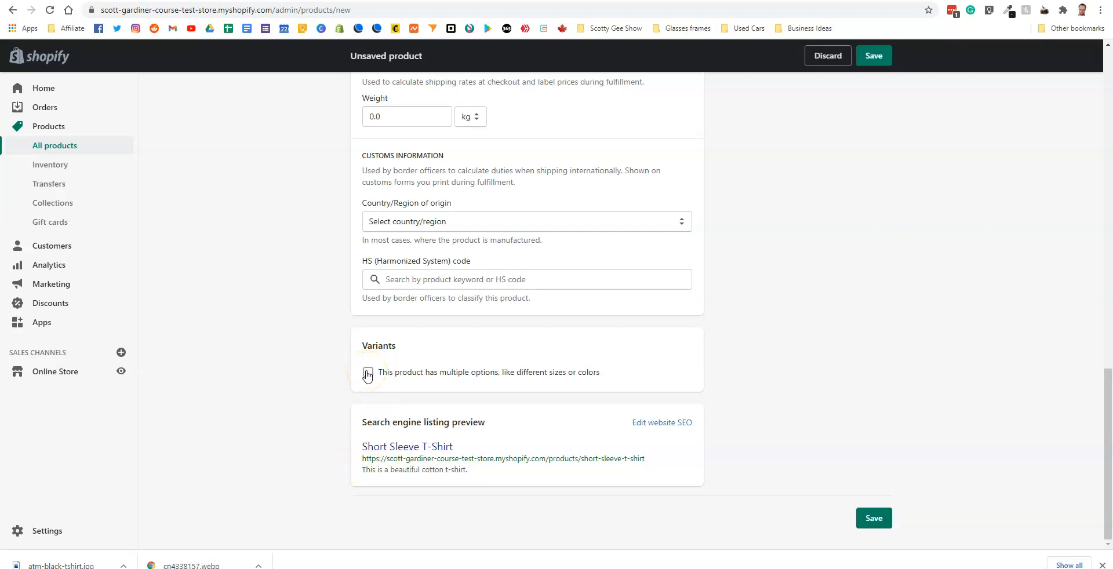
click(368, 373)
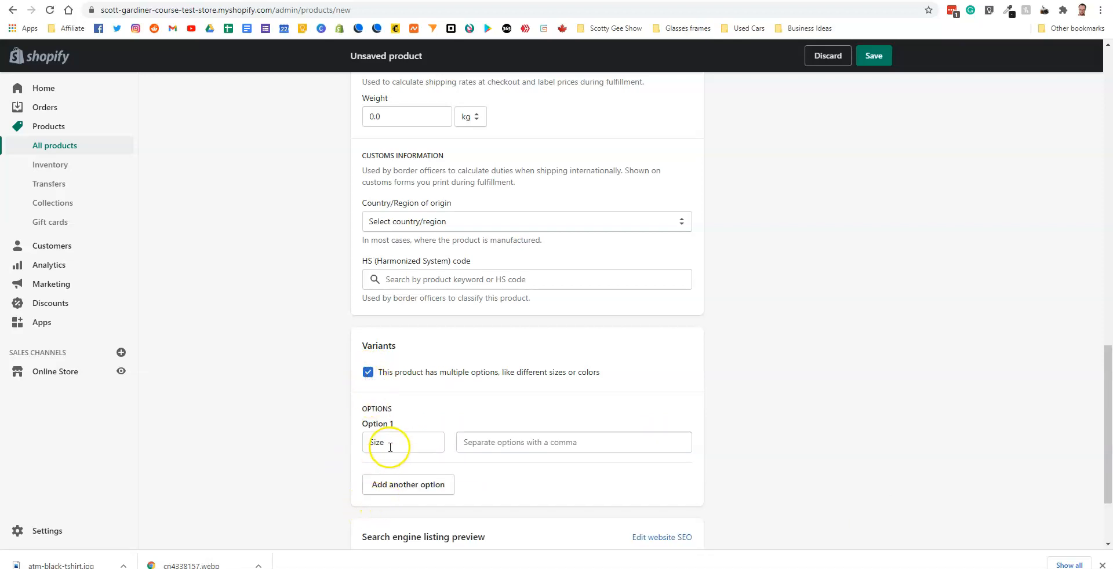
mouse_move(398, 443)
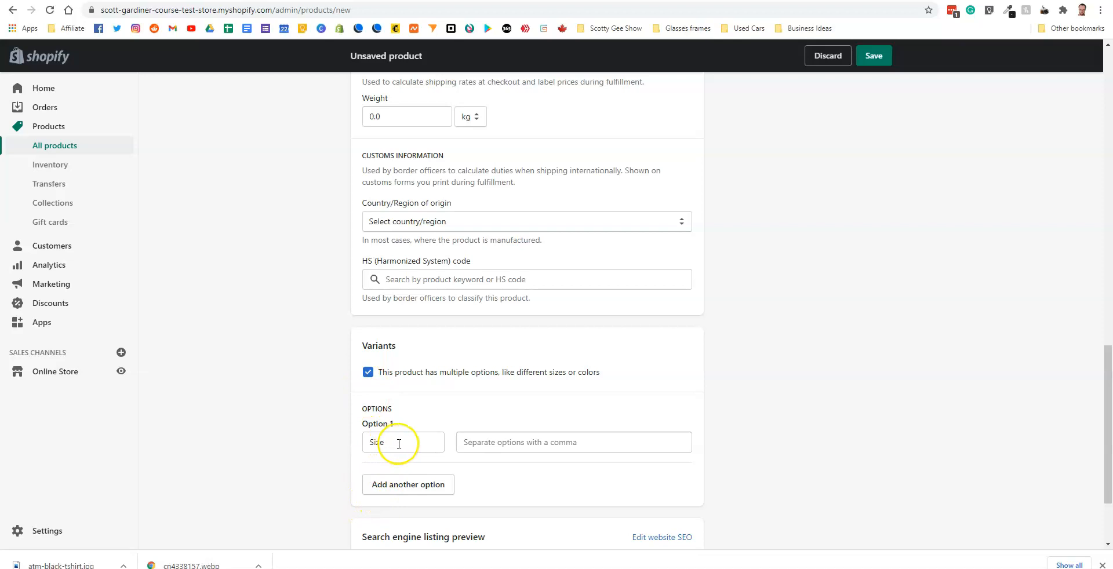
click(571, 442)
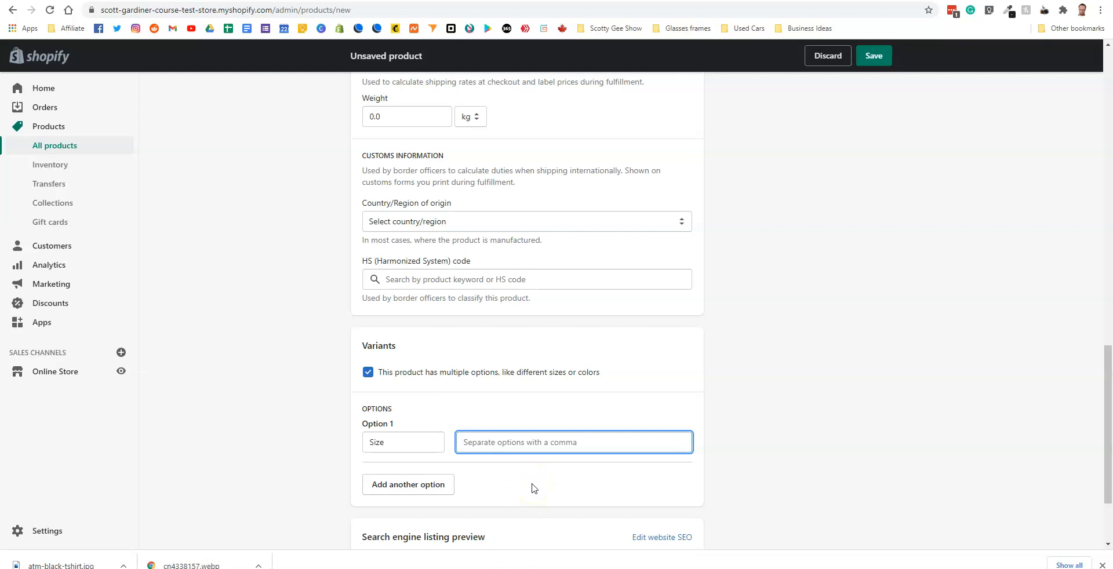
text(Medium Large)
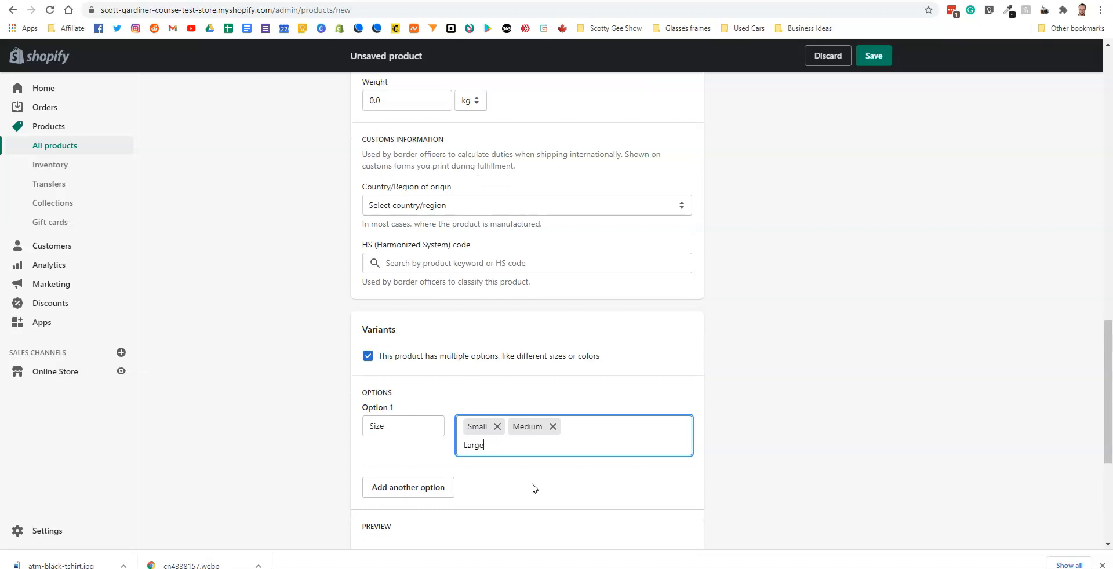
text(X-)
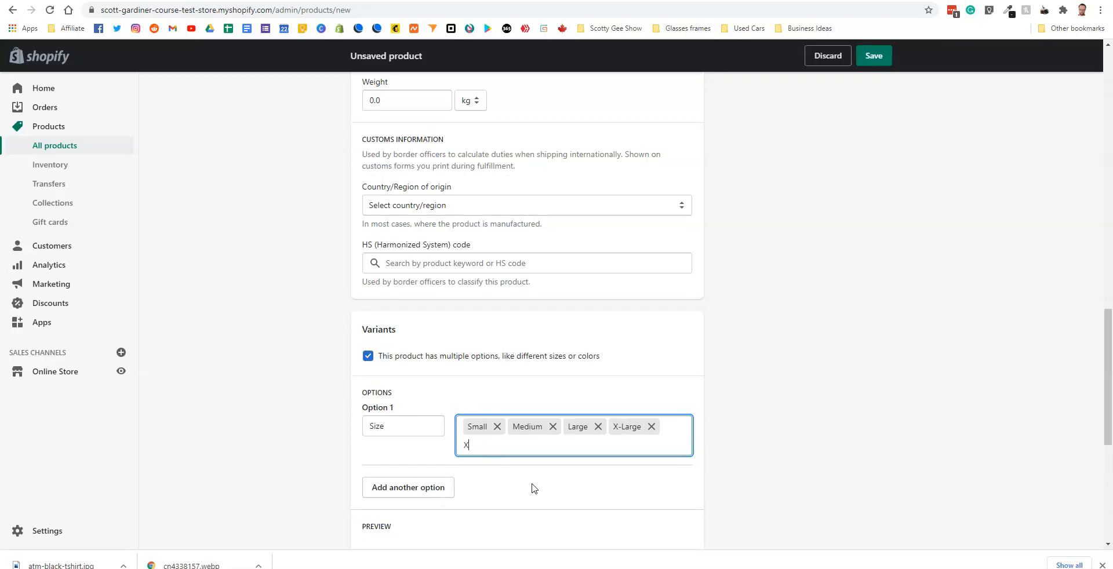
text(X-Large)
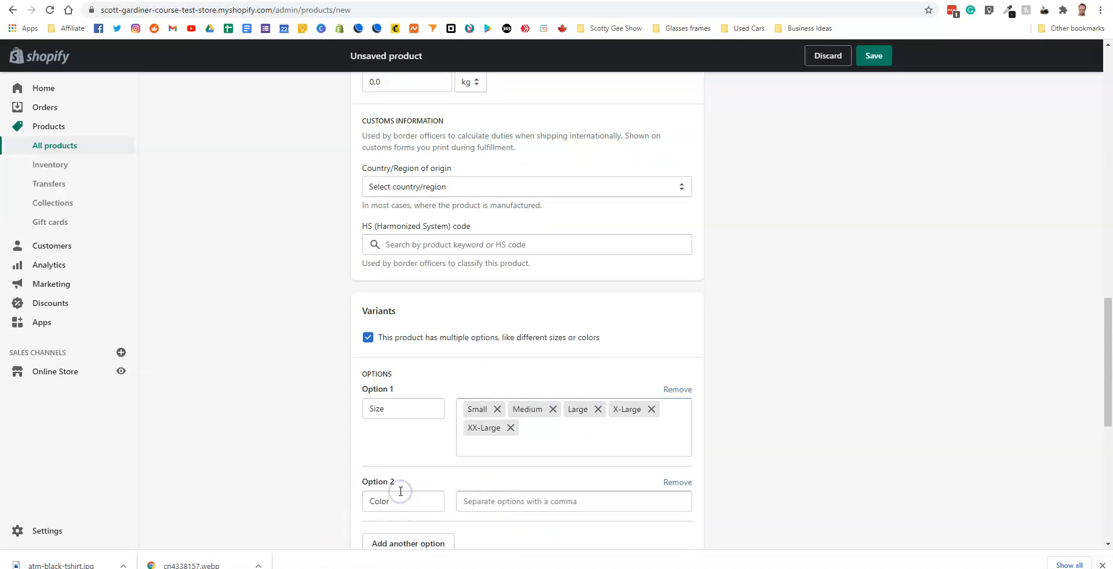
Step: Enter Color values Black, White, Blue, Red, Green and Yellow
scroll(down, 3)
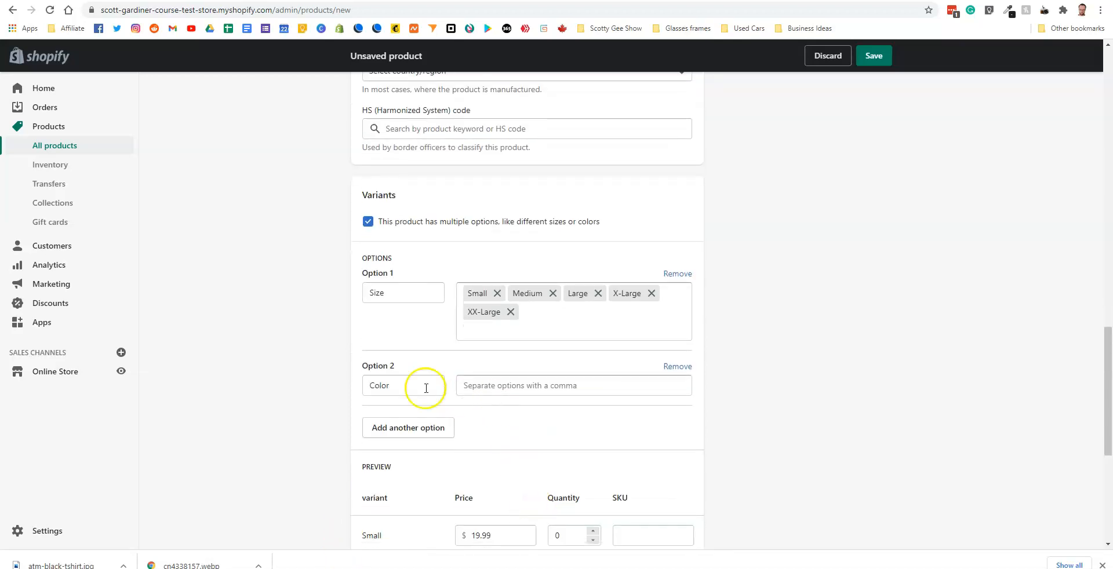
click(572, 385)
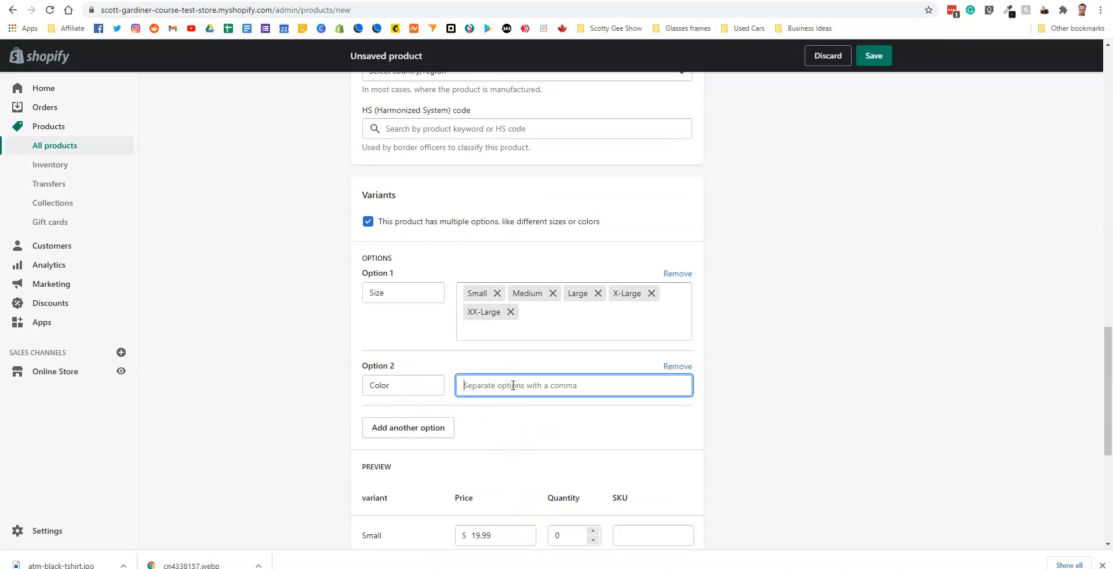
text(Black)
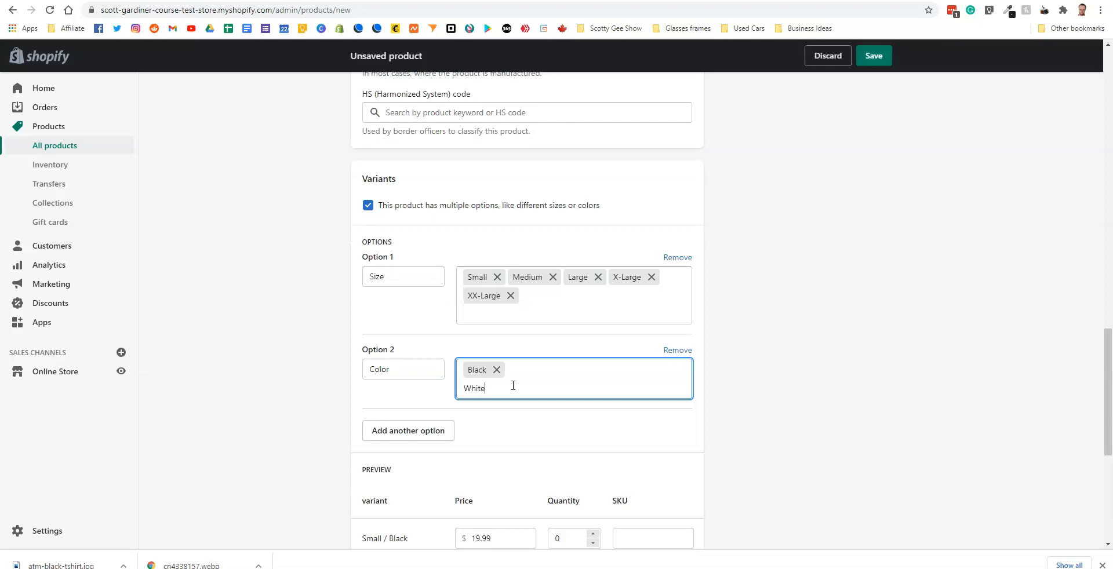
text(Blue Red Green)
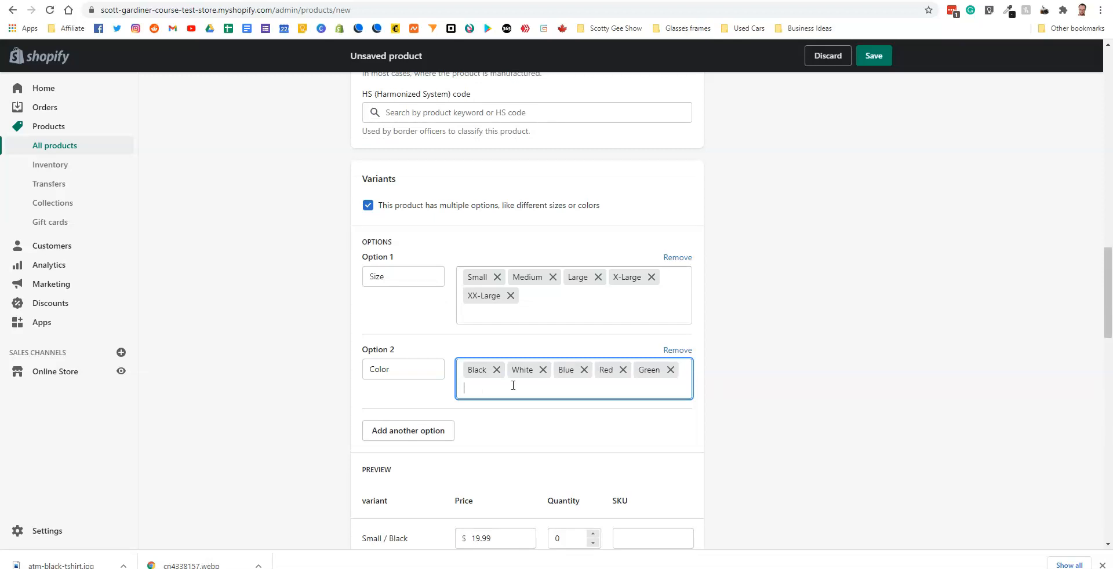
text(Yello)
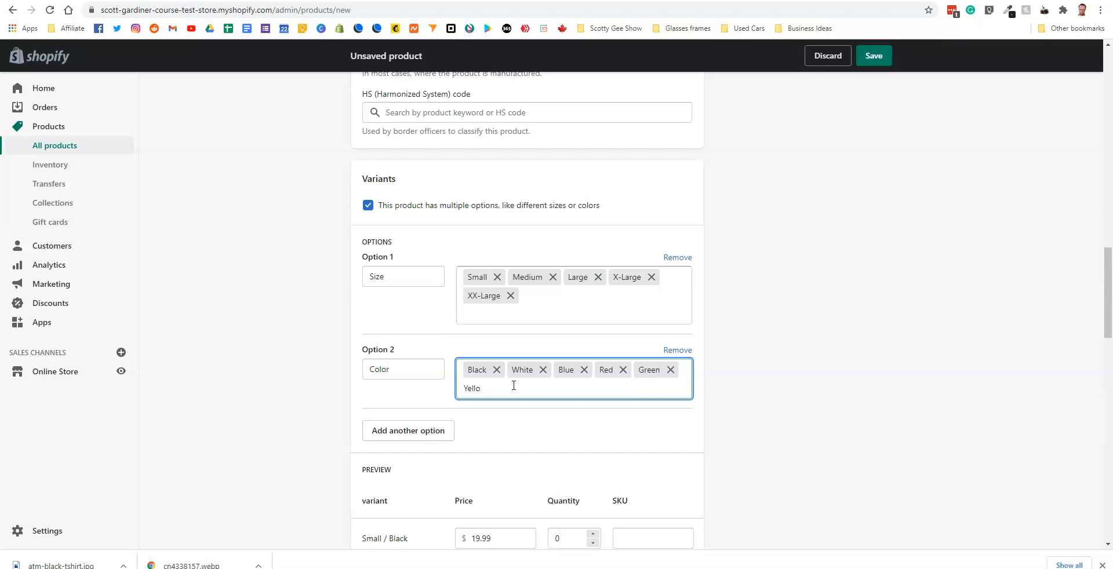
text(w)
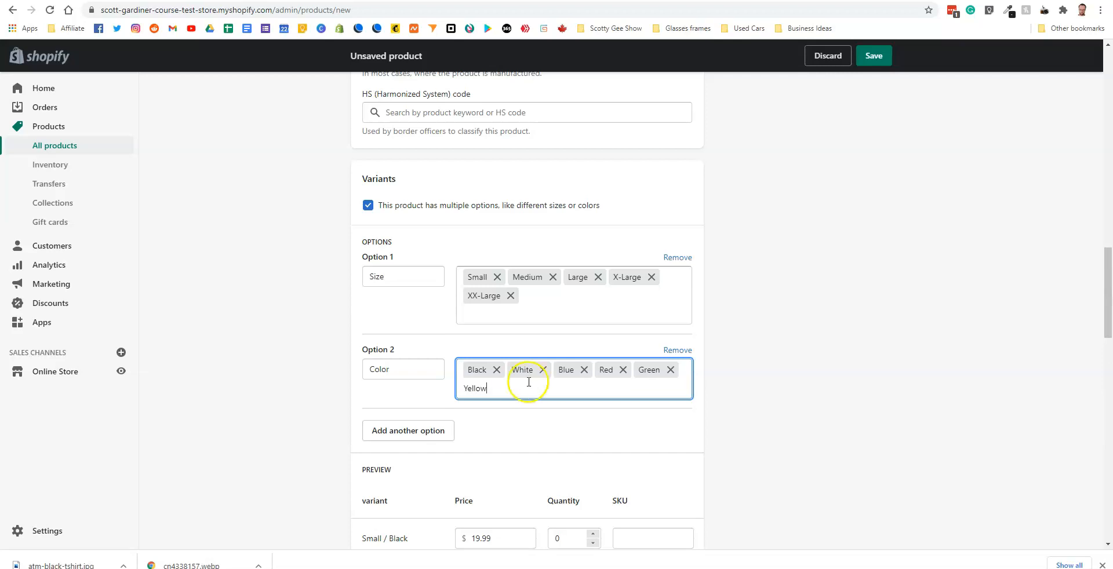
scroll(down, 3)
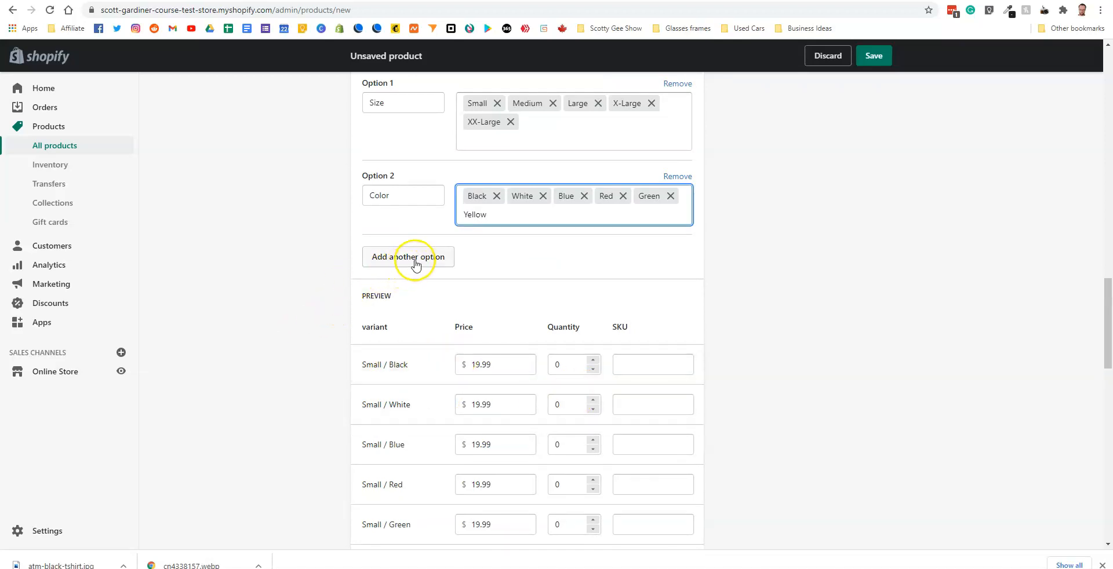
Step: Add a Printing option with values Front, Back and Front & Back
click(407, 256)
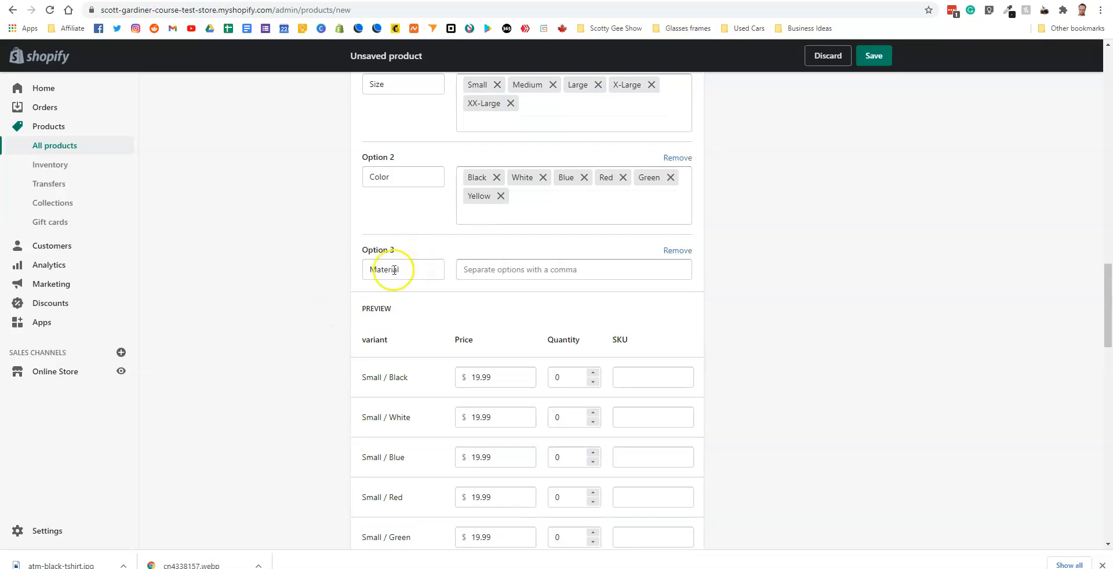
text(Printing)
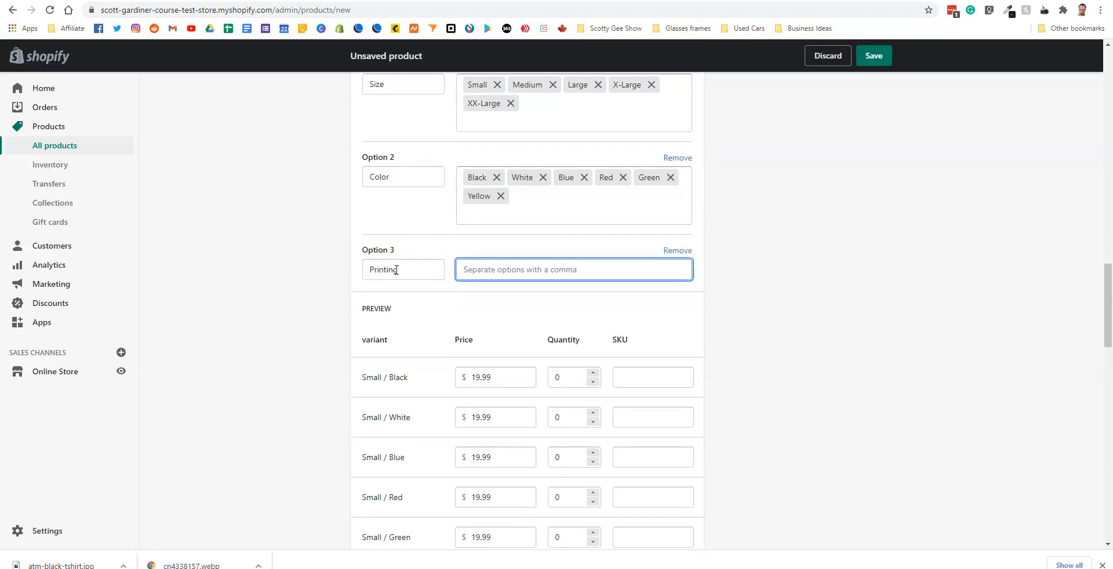
text(Front,)
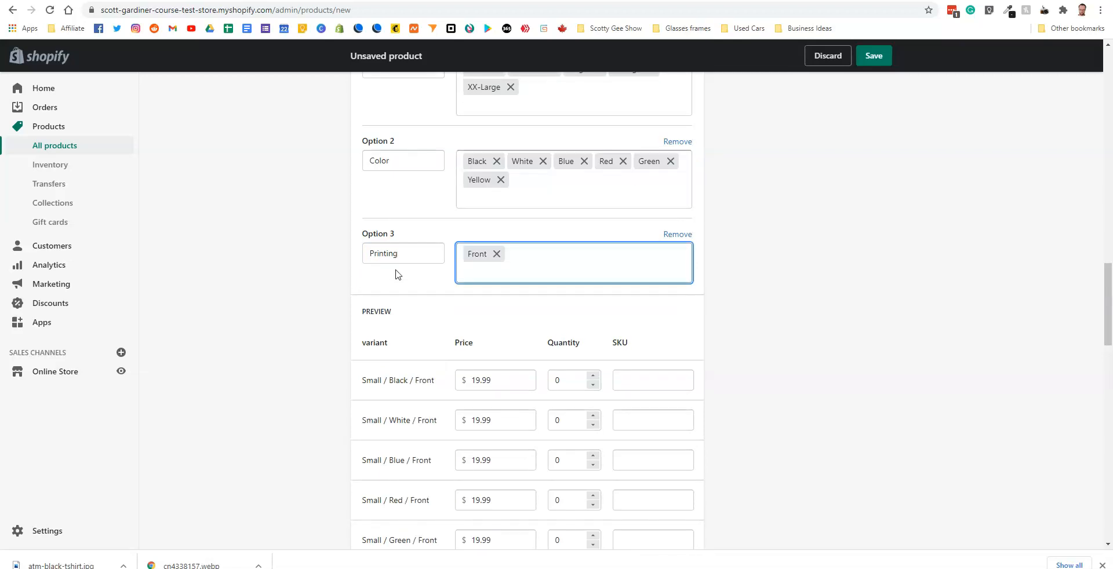
text(Back)
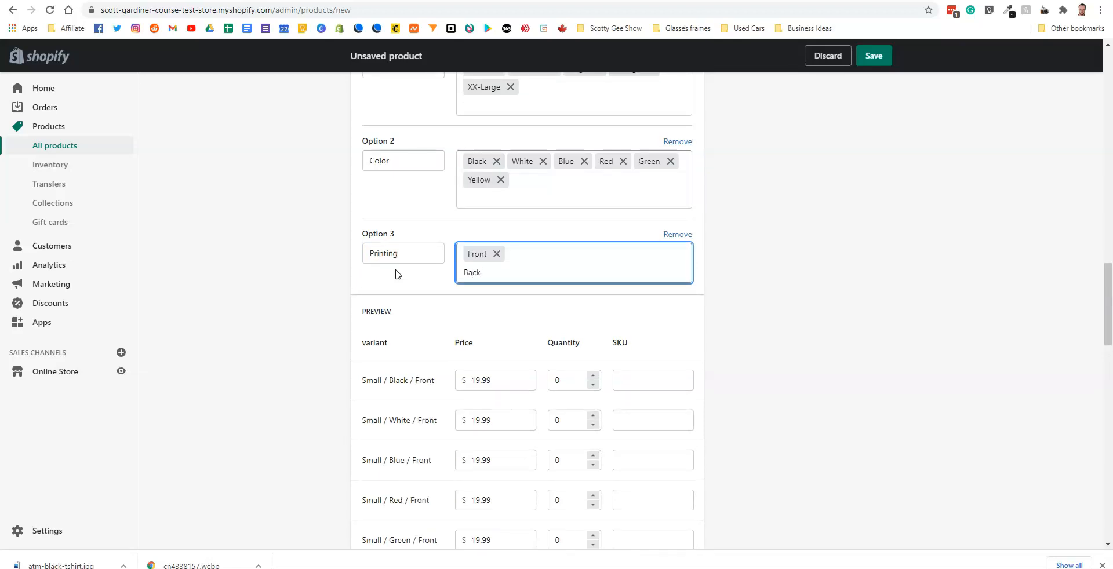
key(Enter)
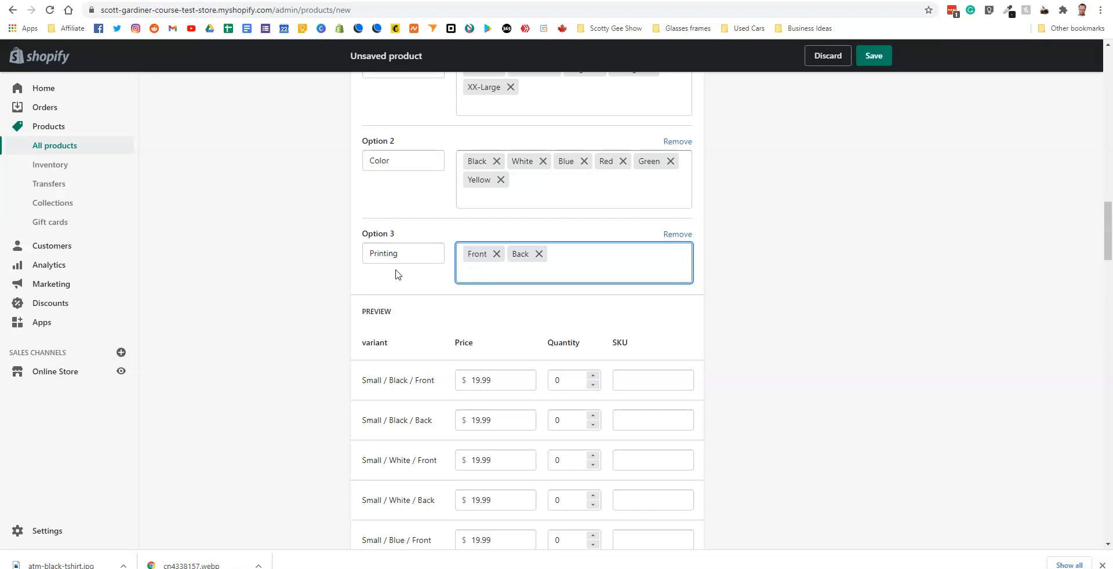
text(Front & B)
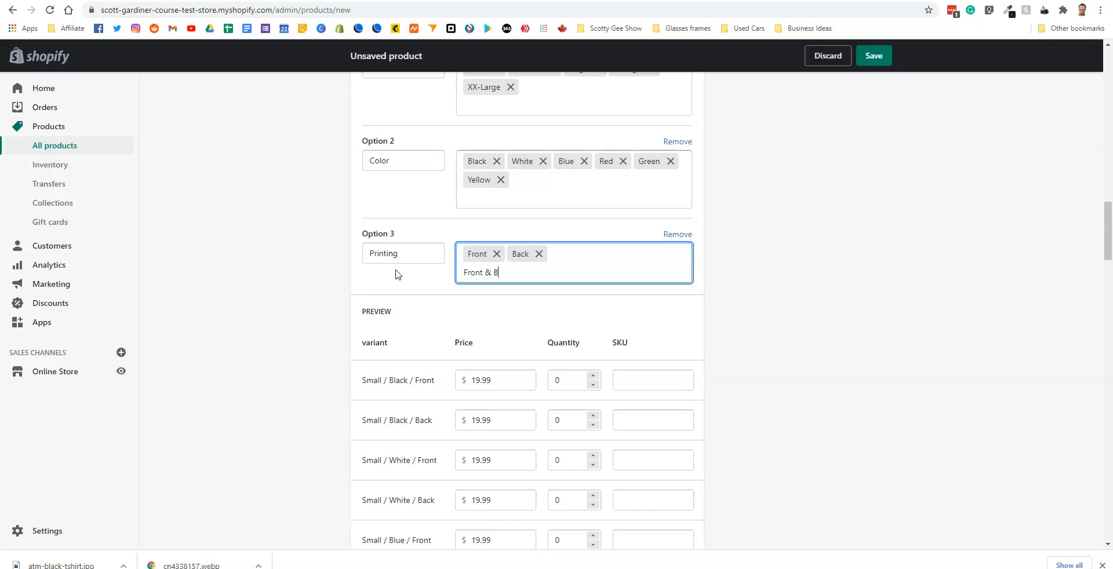
key(Enter)
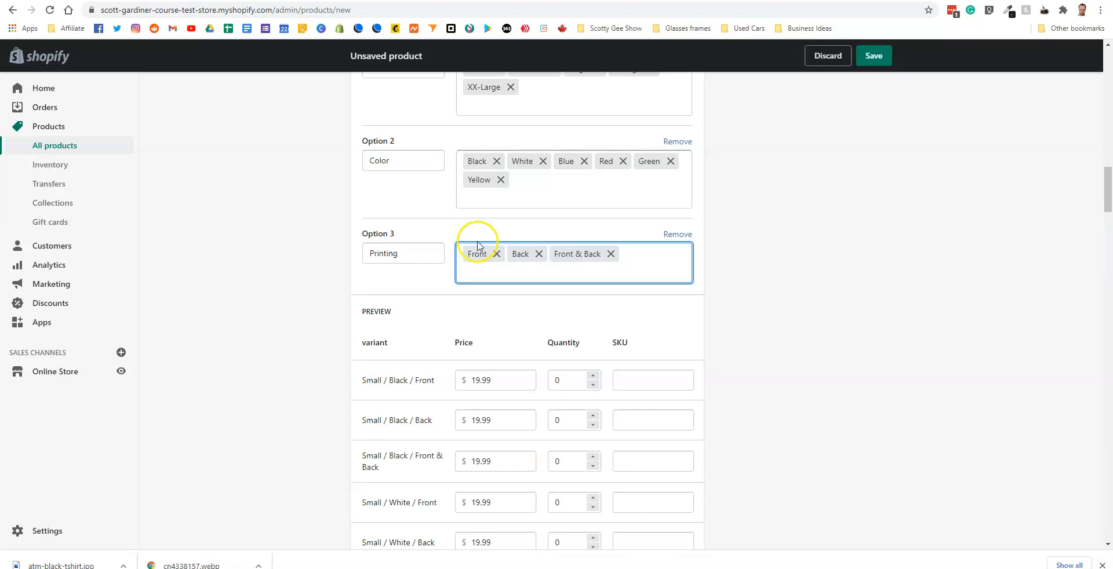
scroll(up, 3)
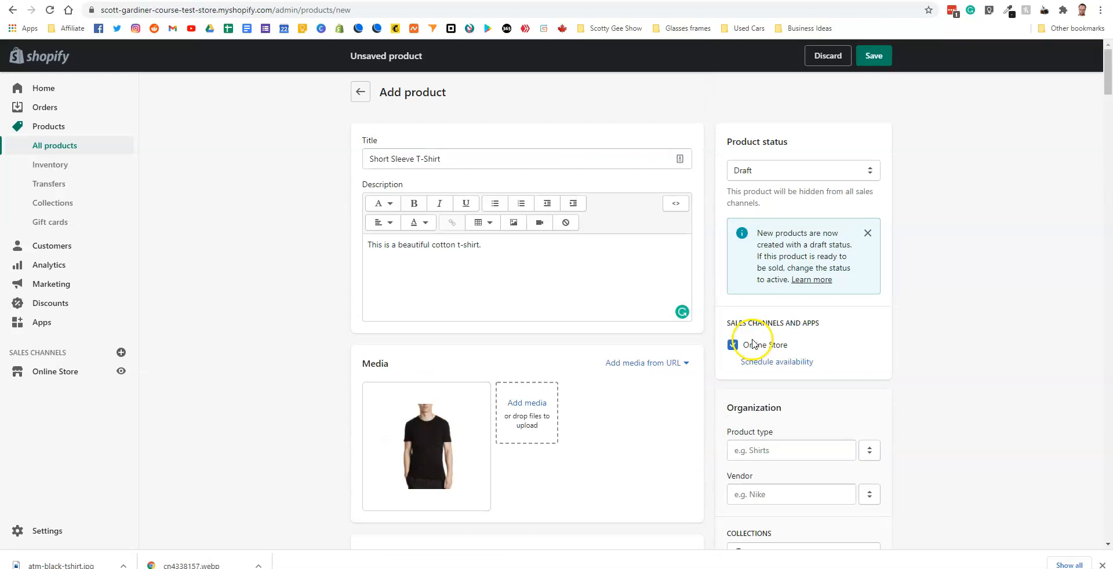
Step: Save the Short Sleeve T-Shirt as a draft and launch its storefront preview
click(732, 346)
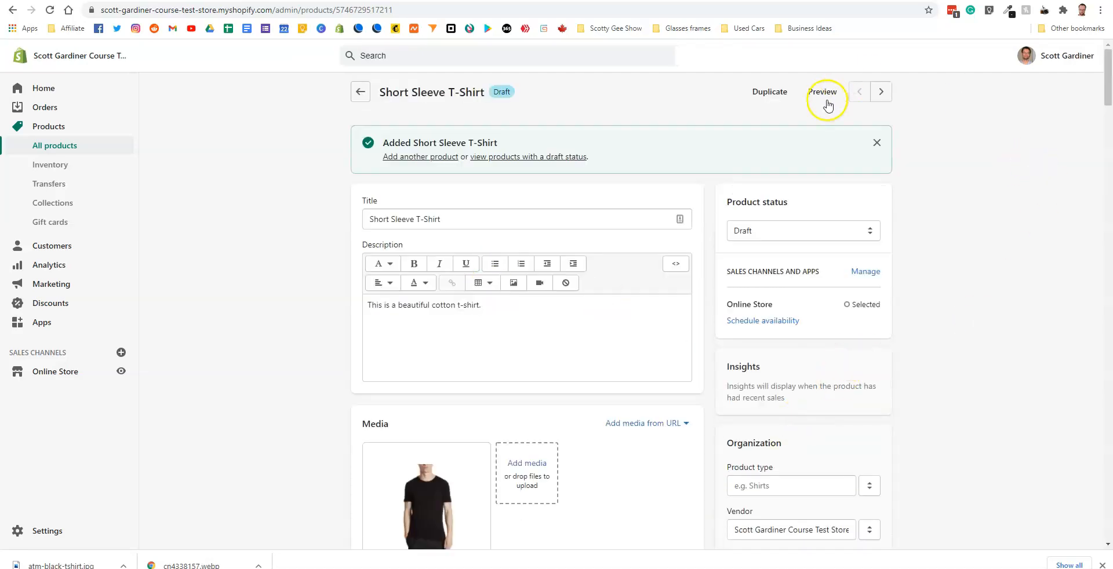
right_click(823, 103)
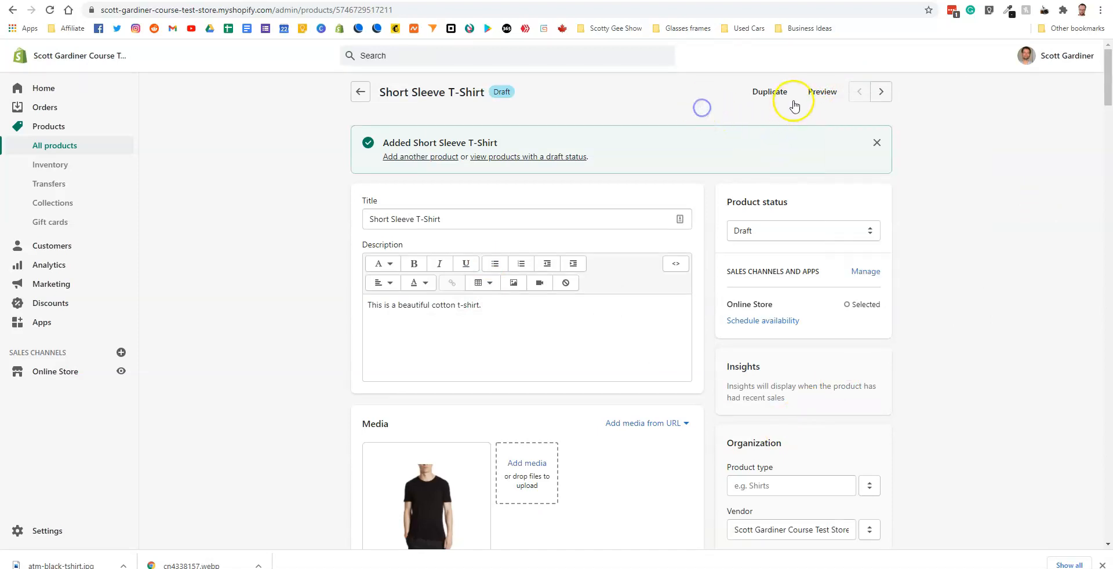
right_click(821, 98)
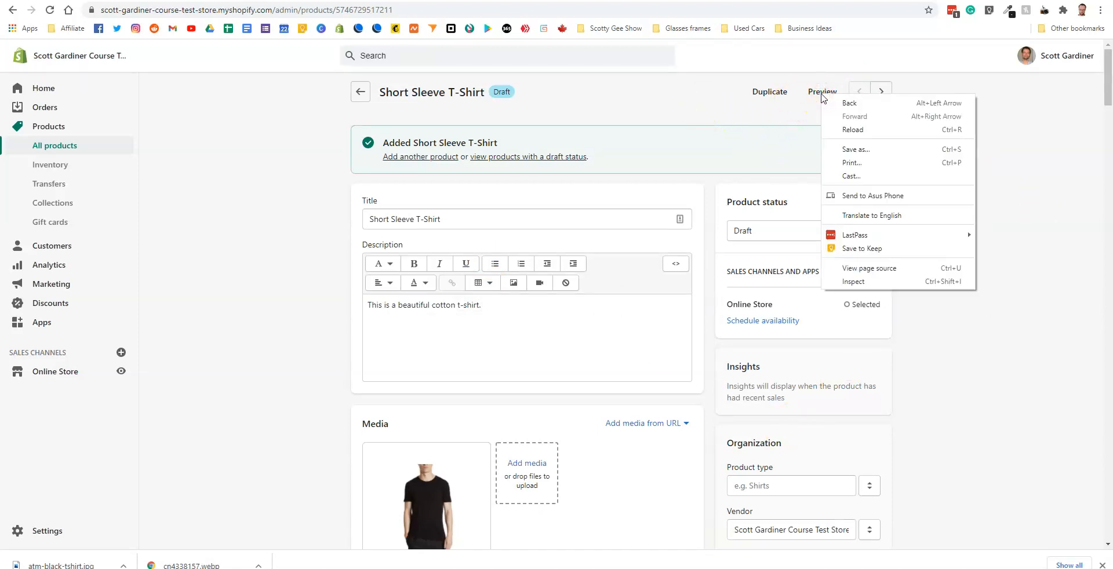
click(821, 92)
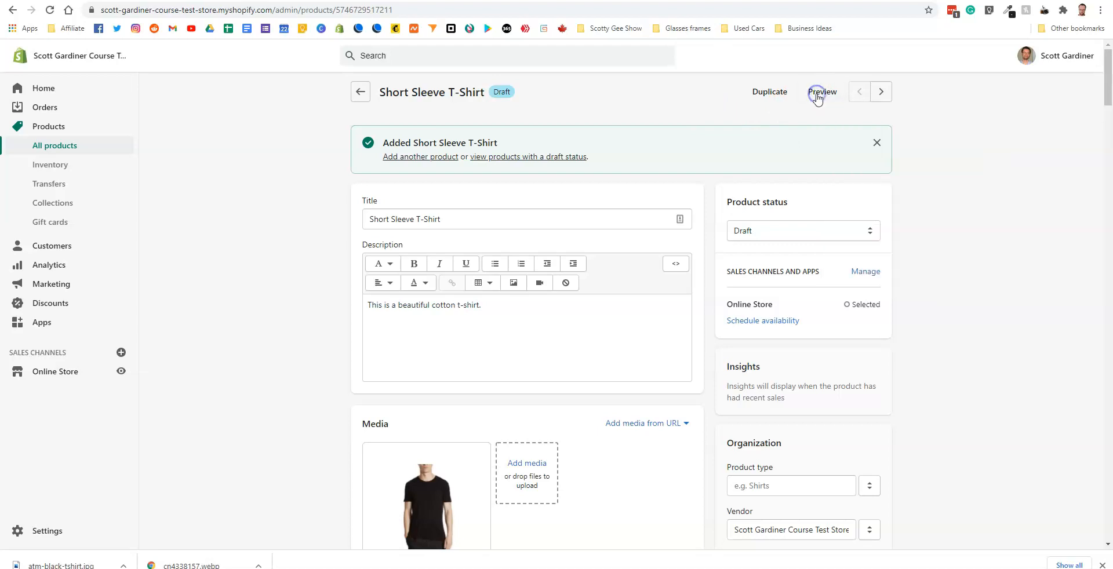
click(822, 92)
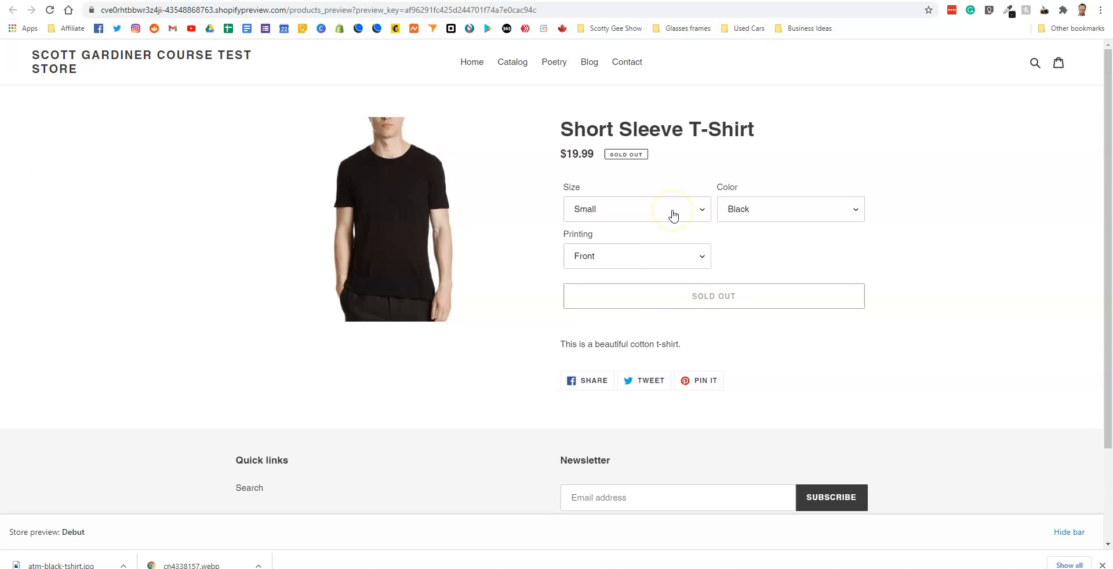
Step: Check the Size and Color choices in the storefront preview dropdowns
click(636, 209)
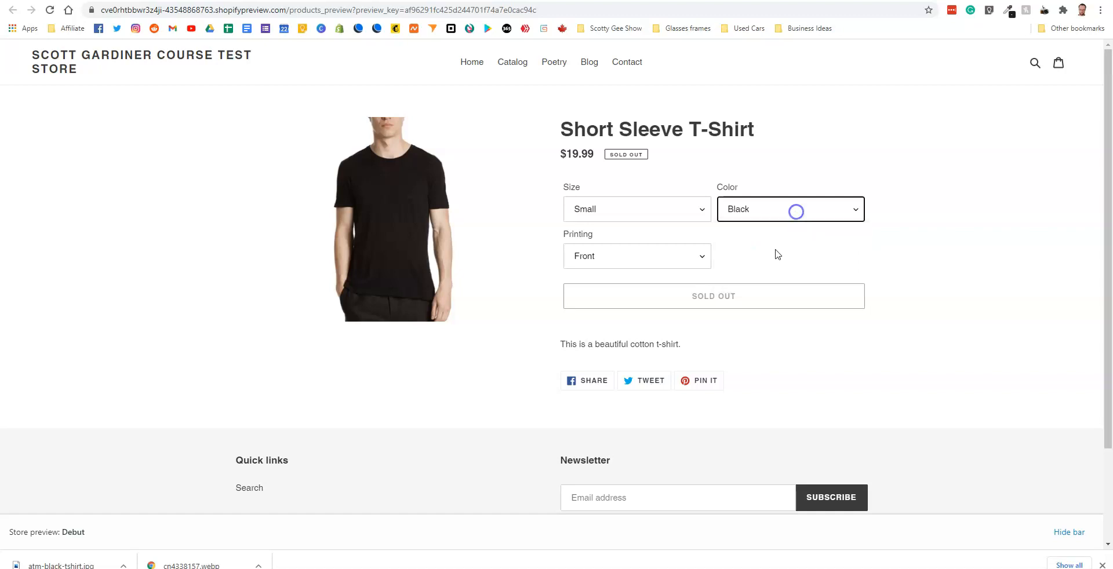
click(636, 256)
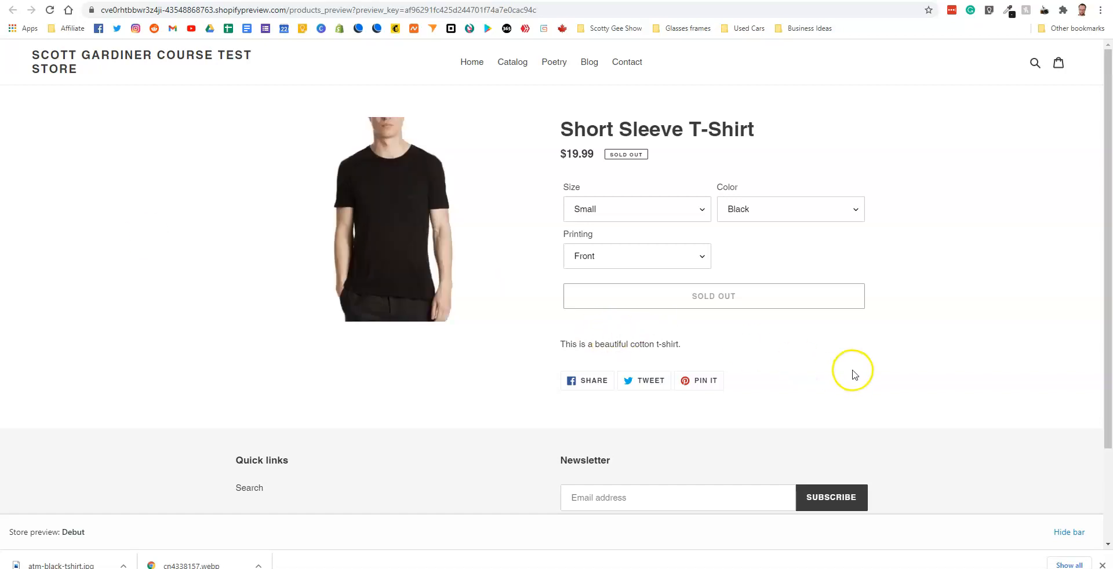
mouse_move(831, 280)
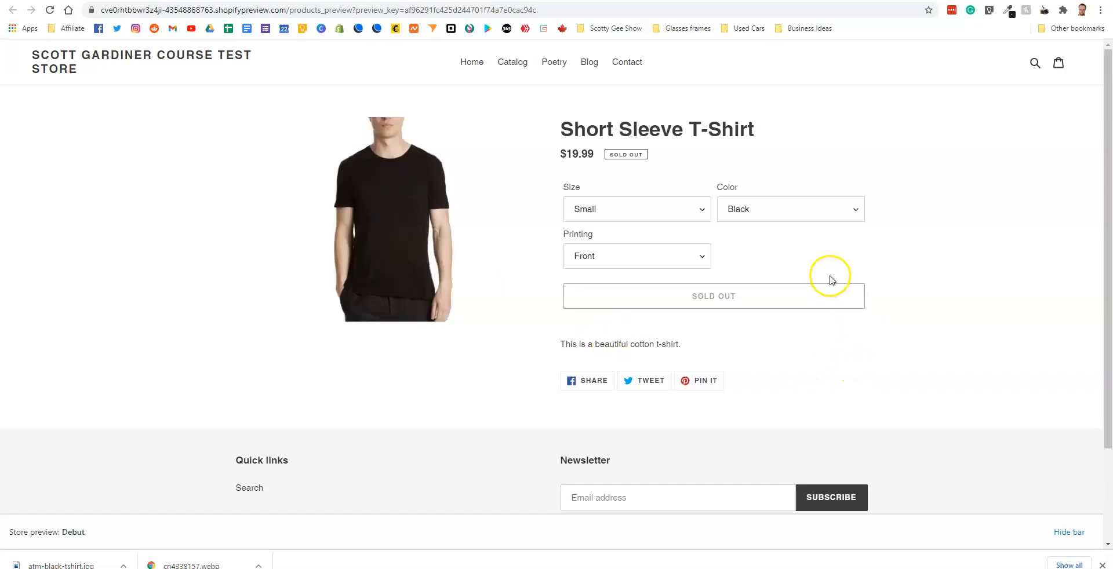
mouse_move(832, 279)
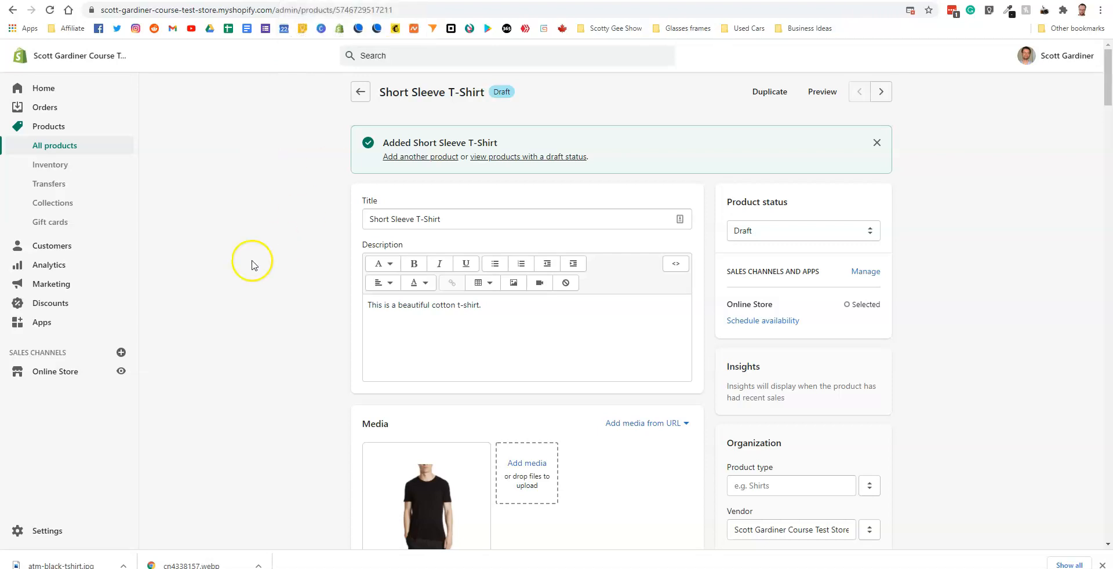
scroll(down, 3)
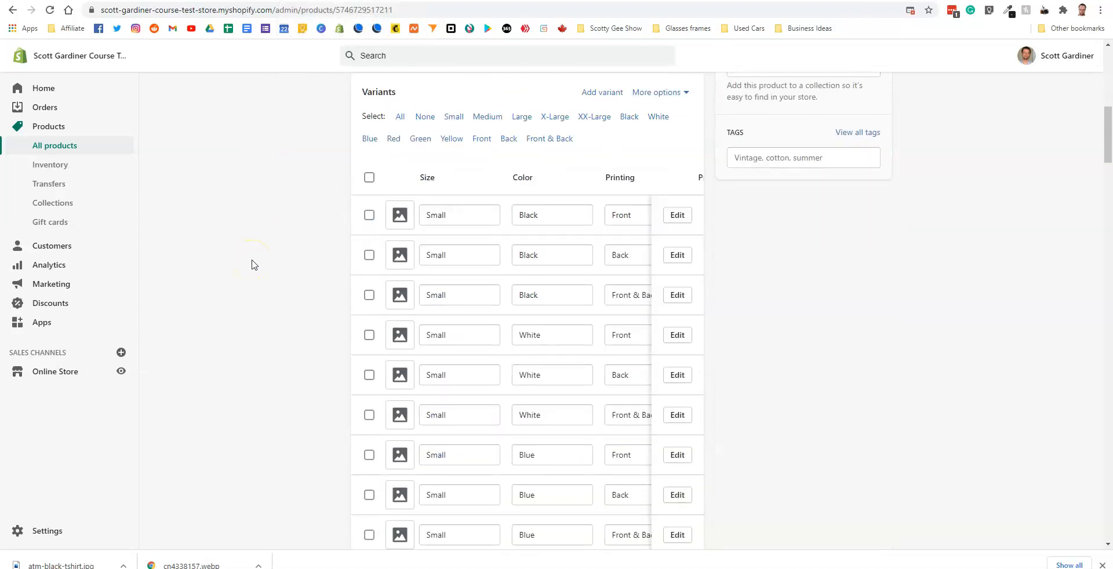
scroll(down, 3)
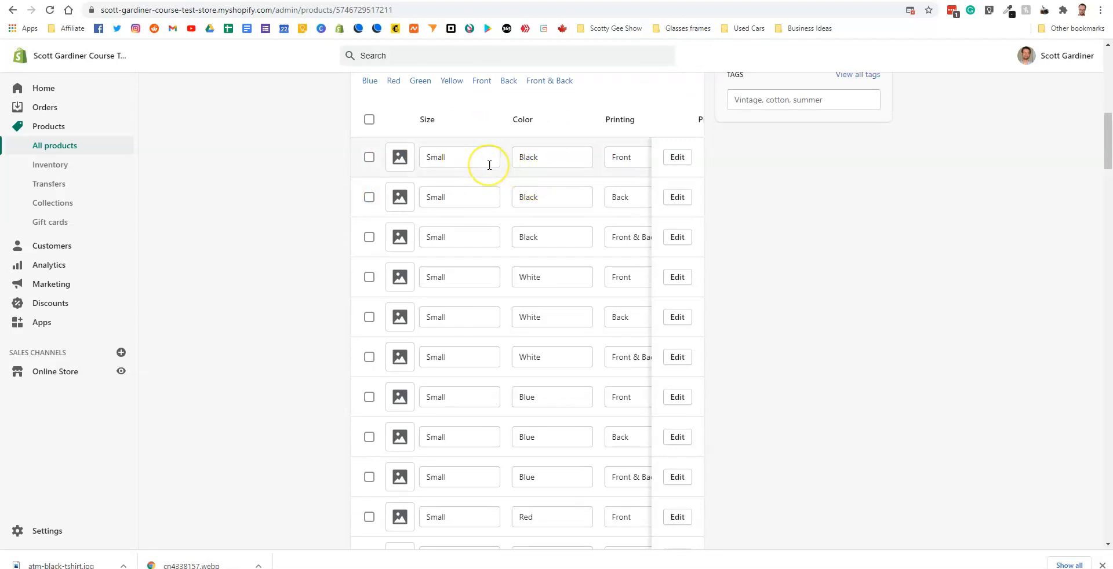
mouse_move(451, 204)
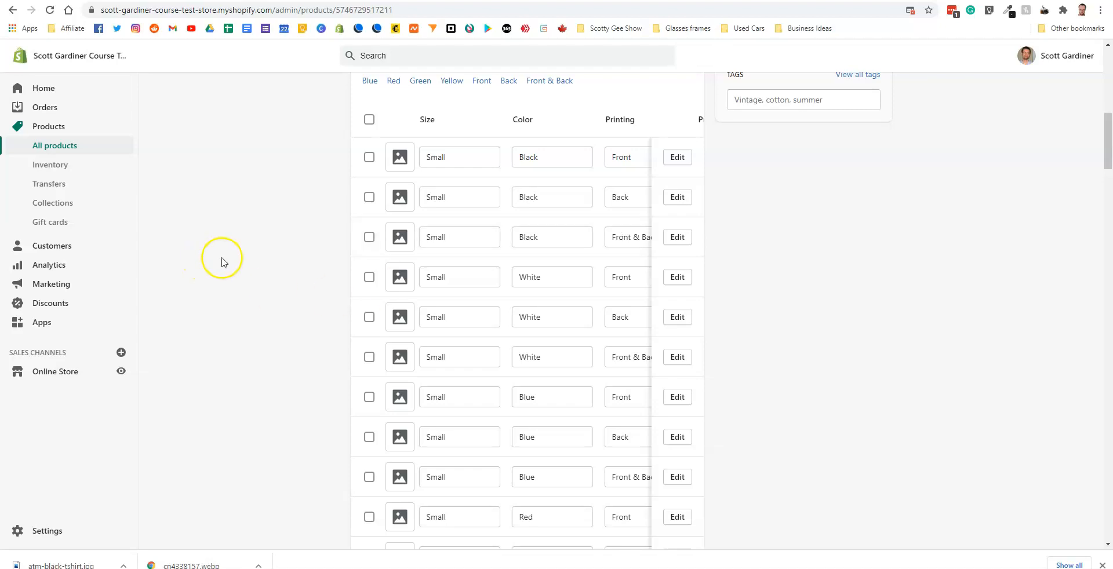
scroll(down, 3)
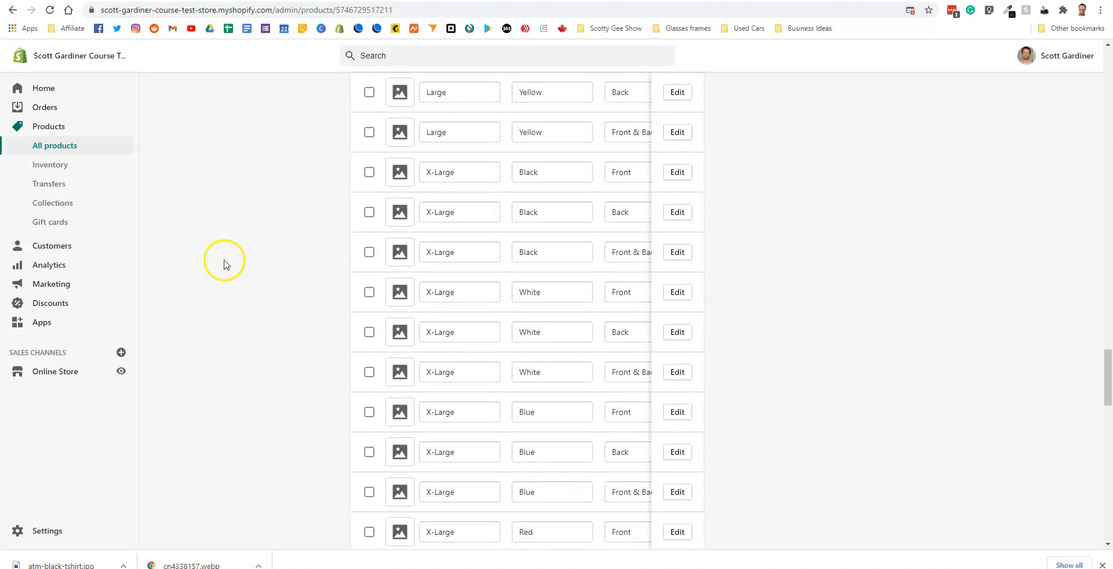
scroll(down, 3)
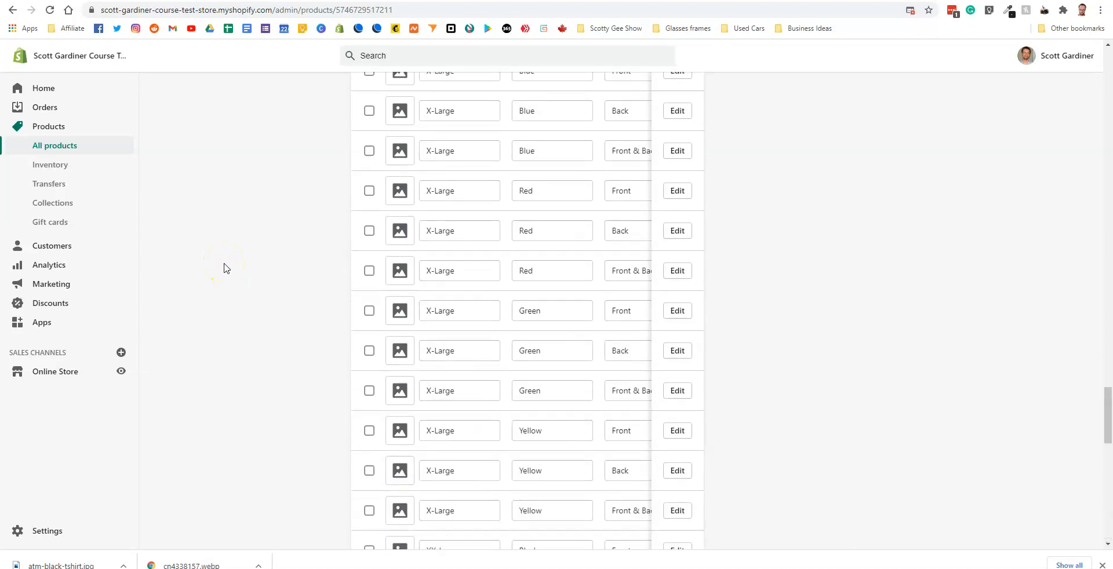
scroll(down, 3)
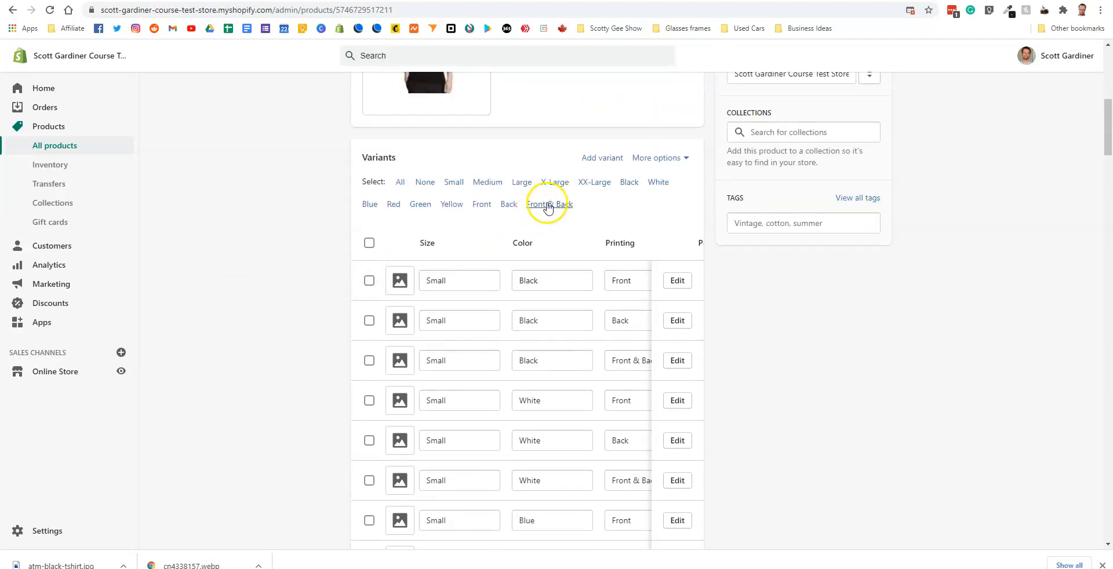
Step: Select all 30 Front & Back variants and choose Edit prices from bulk actions
click(548, 204)
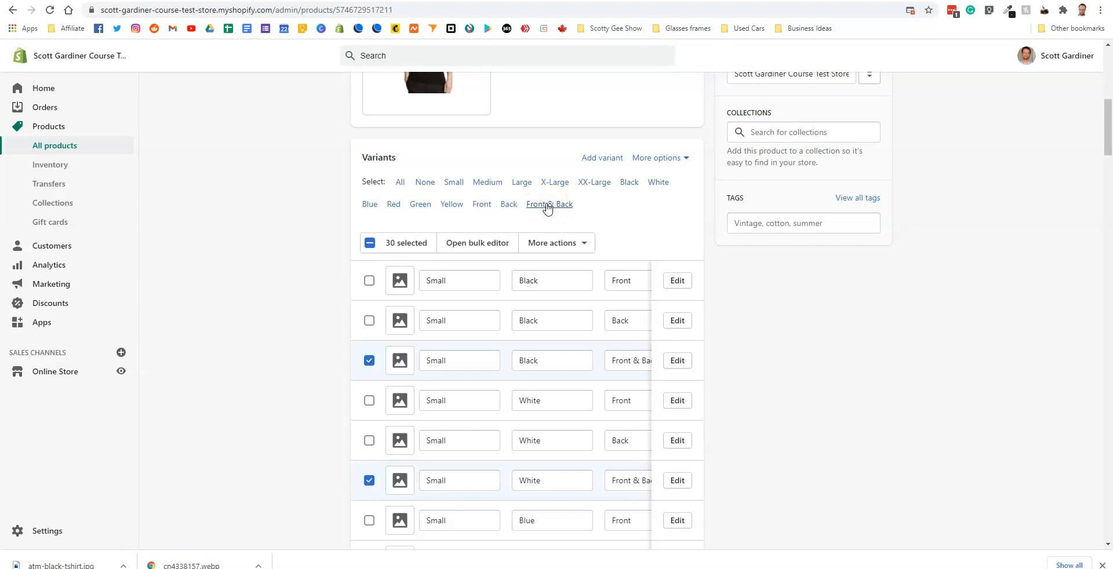
mouse_move(240, 177)
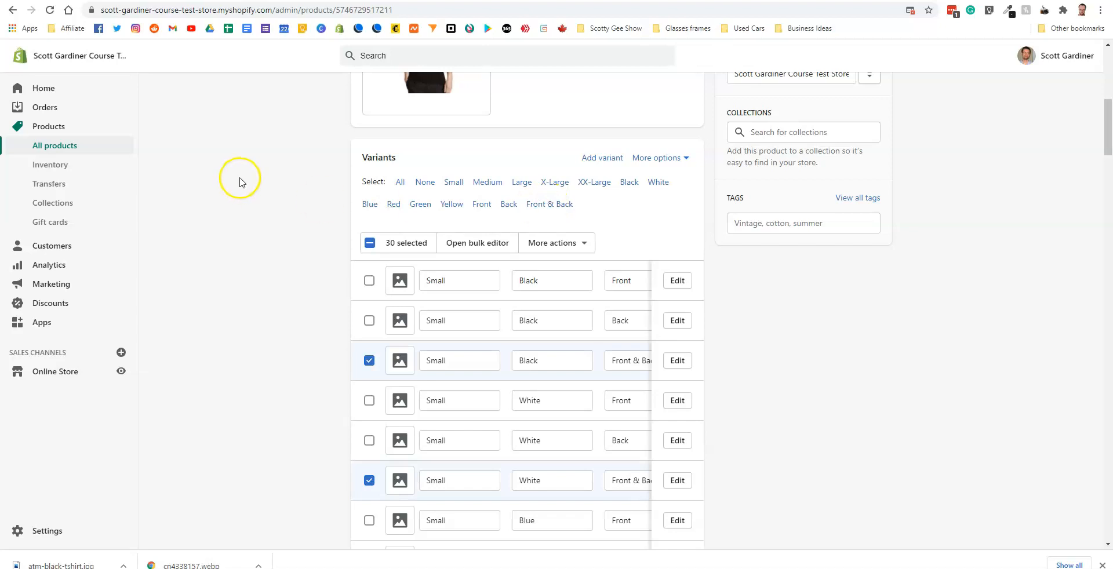
click(558, 242)
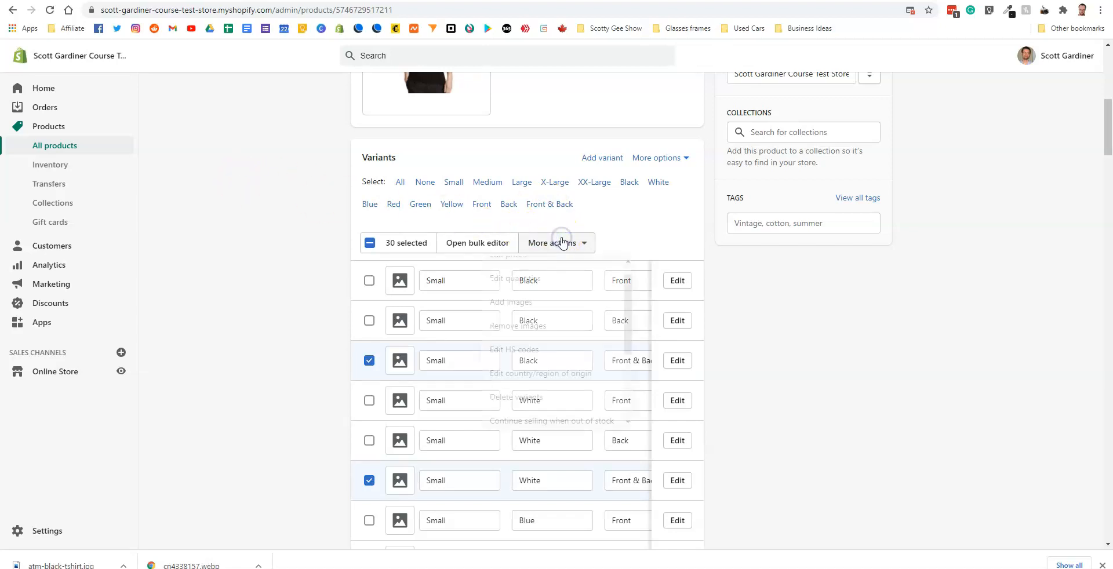
click(557, 243)
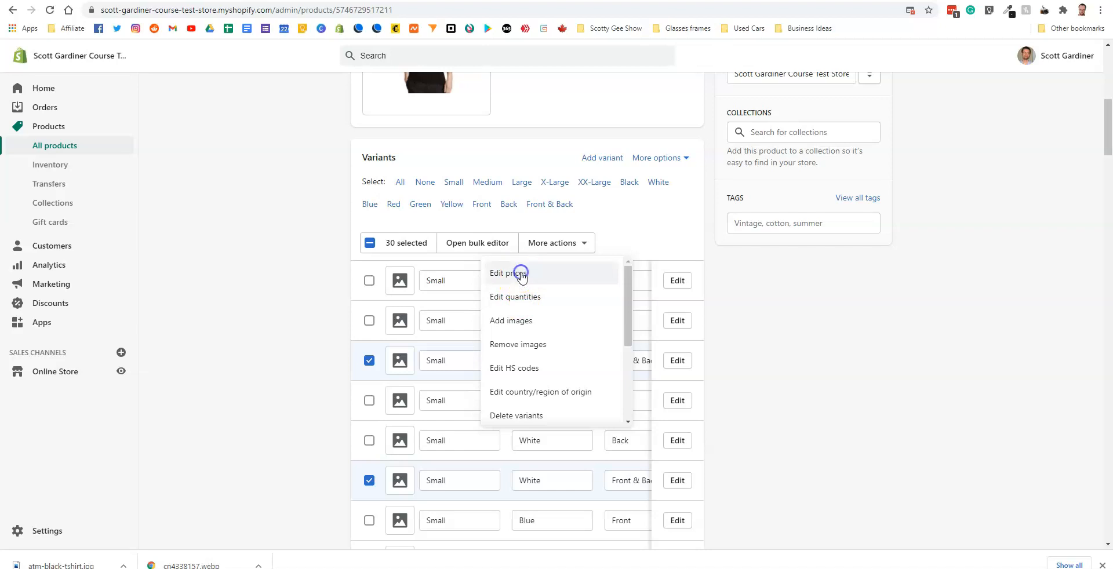
click(507, 272)
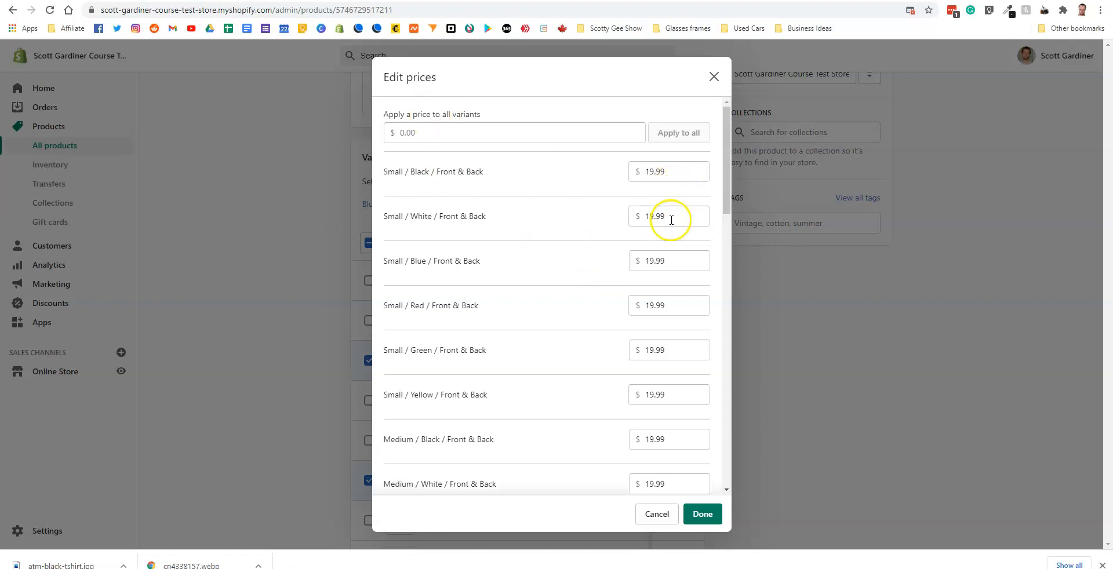
mouse_move(653, 461)
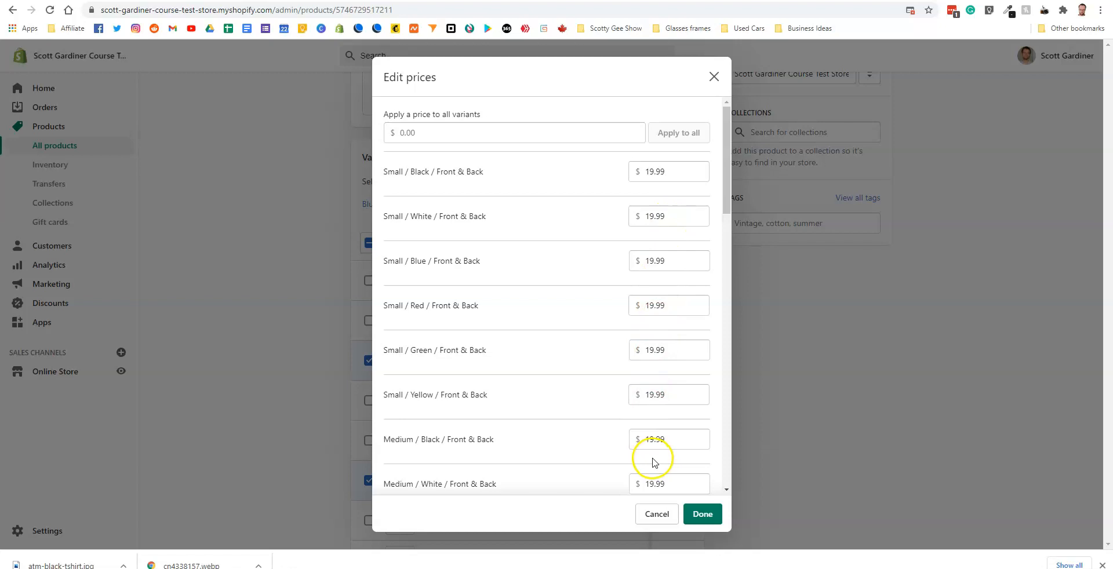
mouse_move(506, 192)
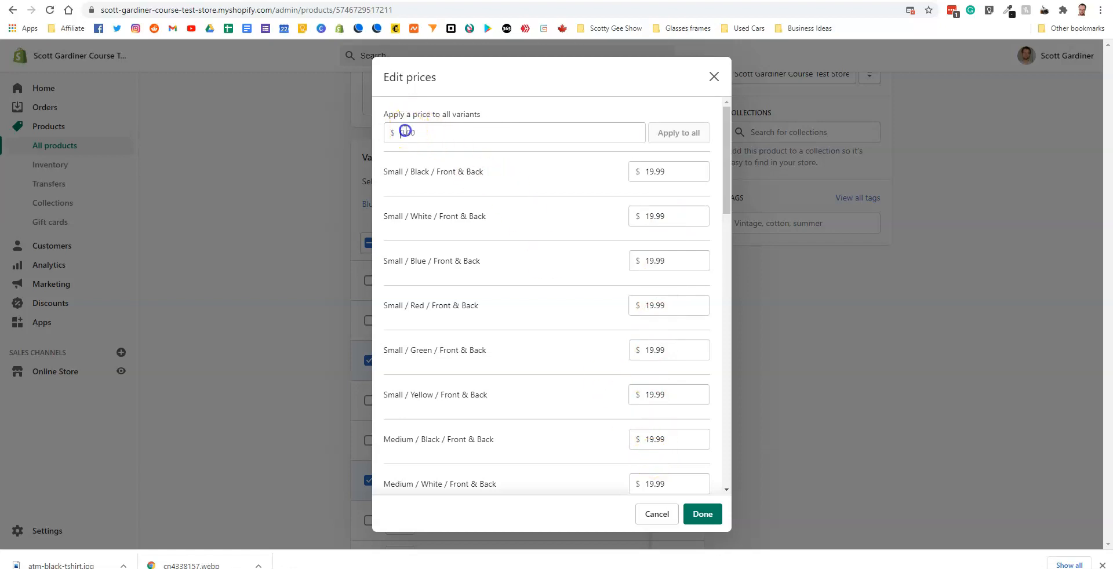
Step: Apply a price of 24.99 to every Front & Back variant and confirm with Done
text(24.99)
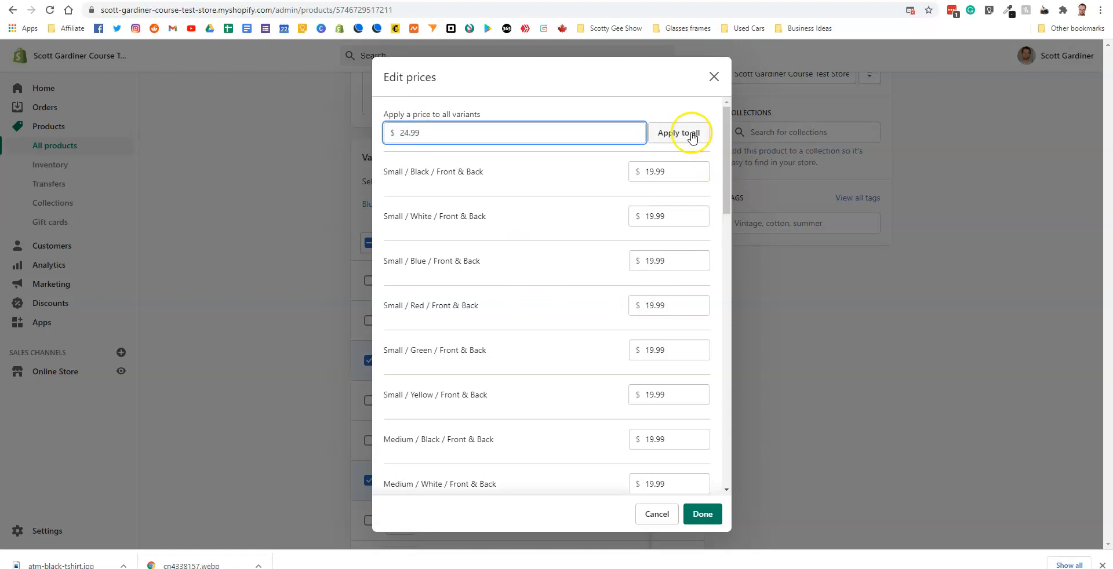
click(678, 132)
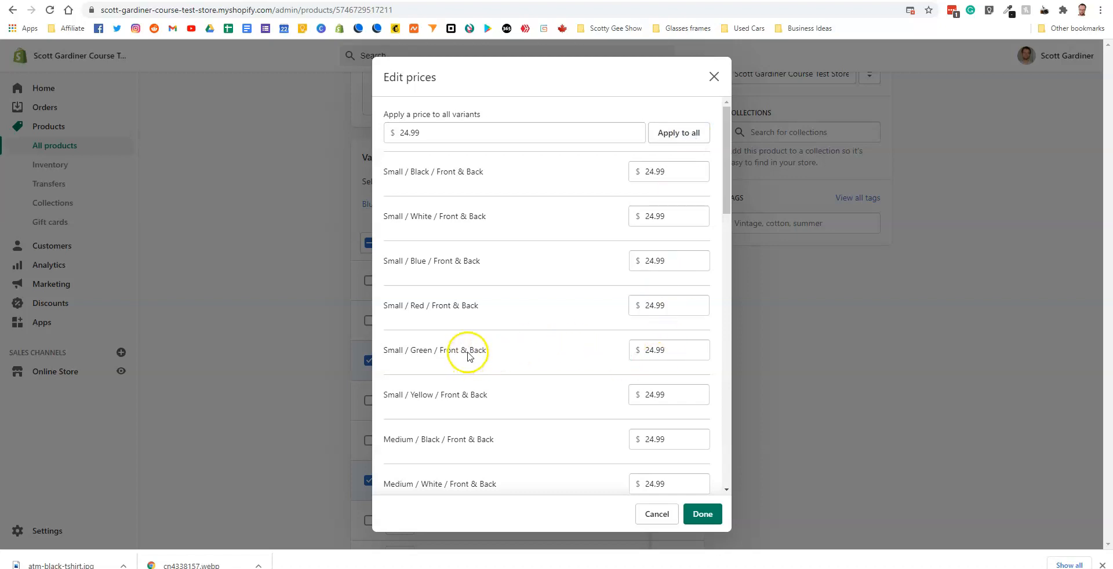
mouse_move(455, 276)
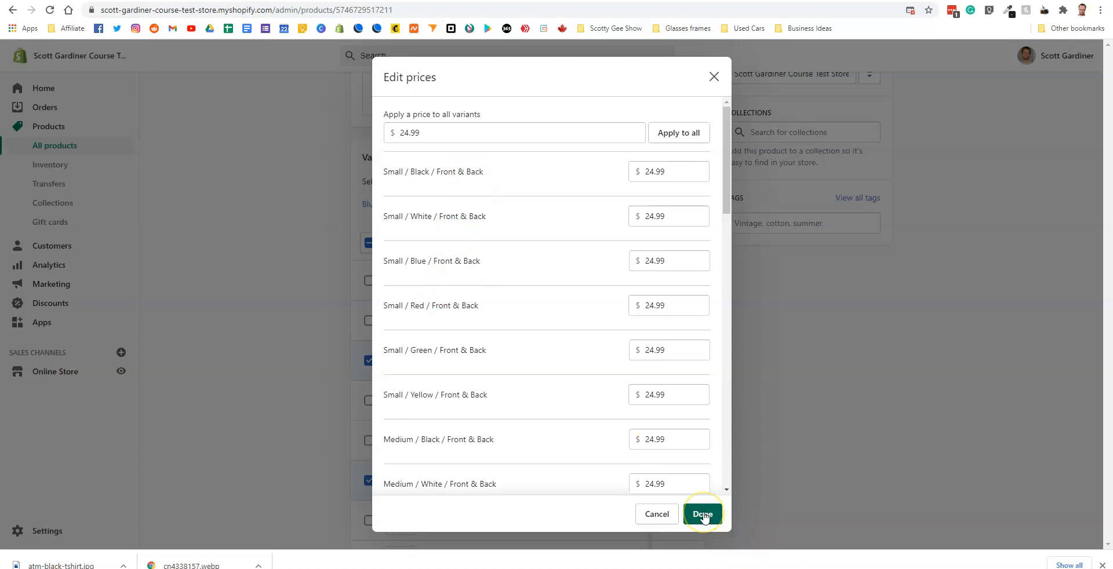
click(701, 514)
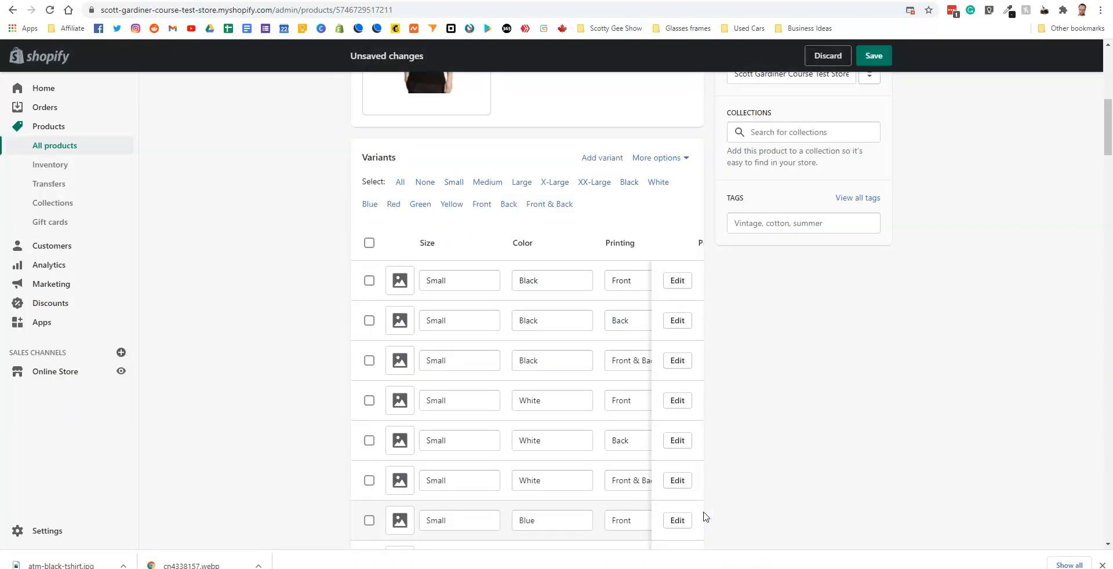
Step: Save the $24.99 Front & Back prices and reopen the T-shirt's storefront preview
click(872, 55)
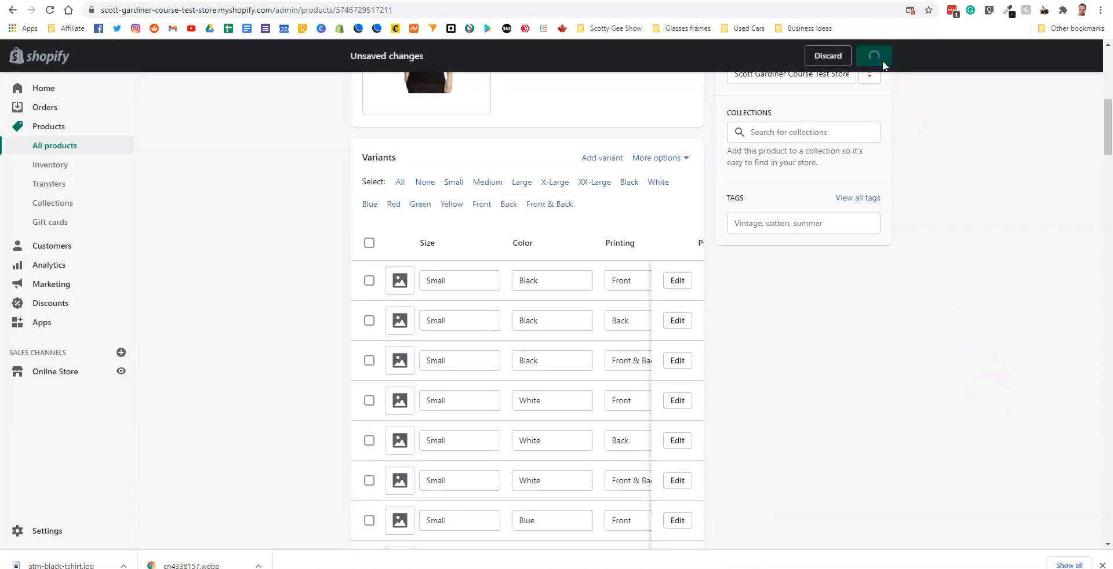
click(873, 56)
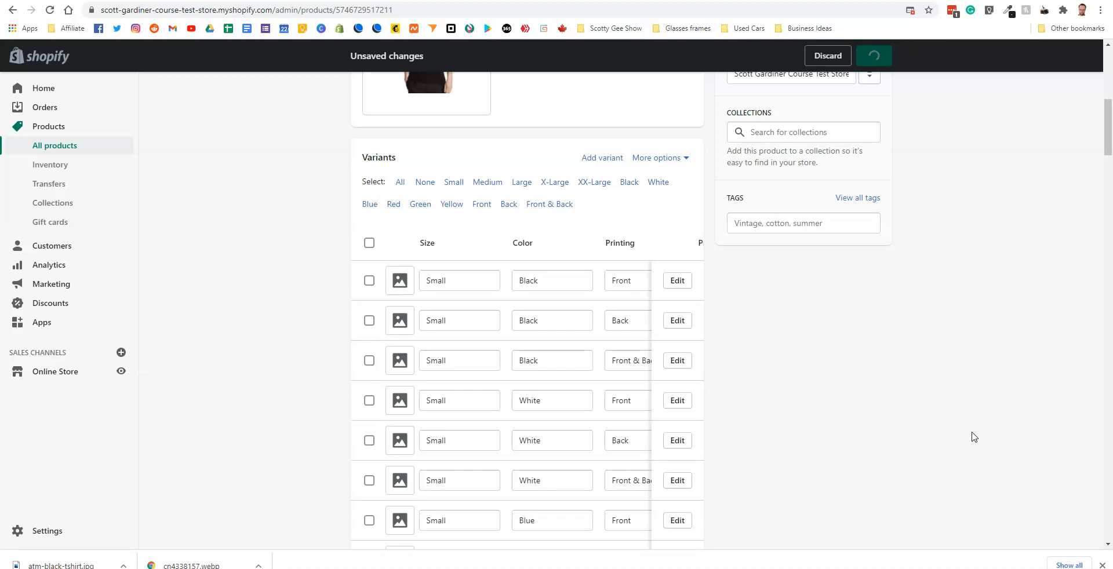
click(873, 56)
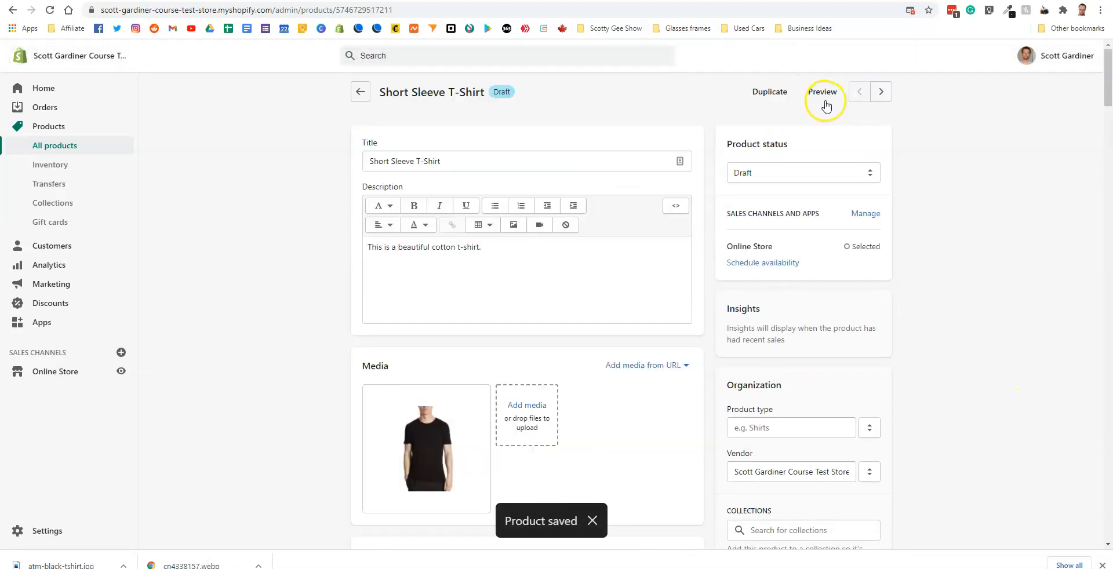
click(822, 92)
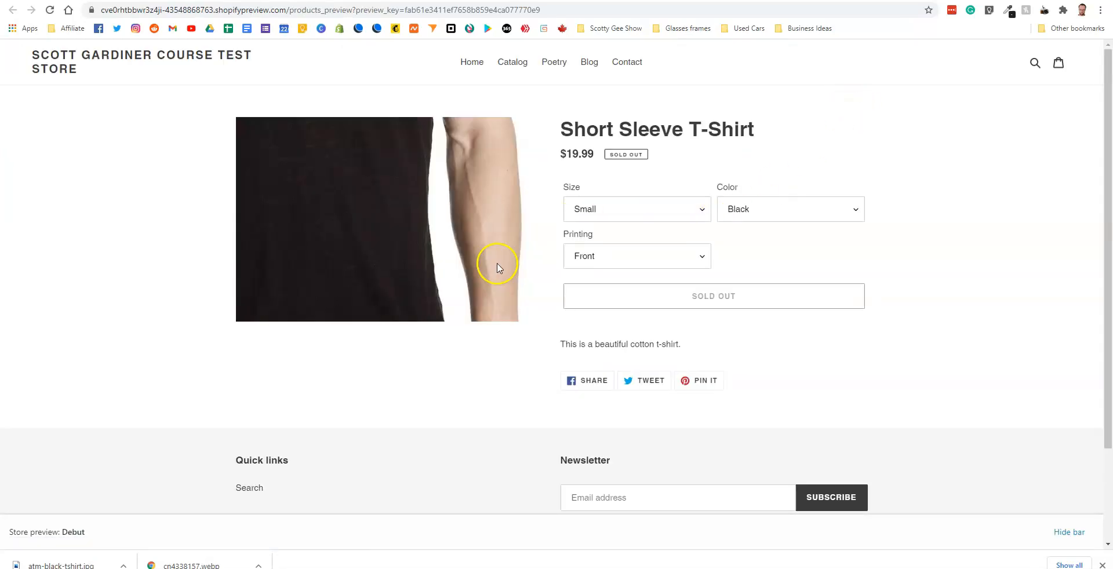
Step: Choose Large size and Blue colour, then select Front & Back printing showing $24.99
click(635, 208)
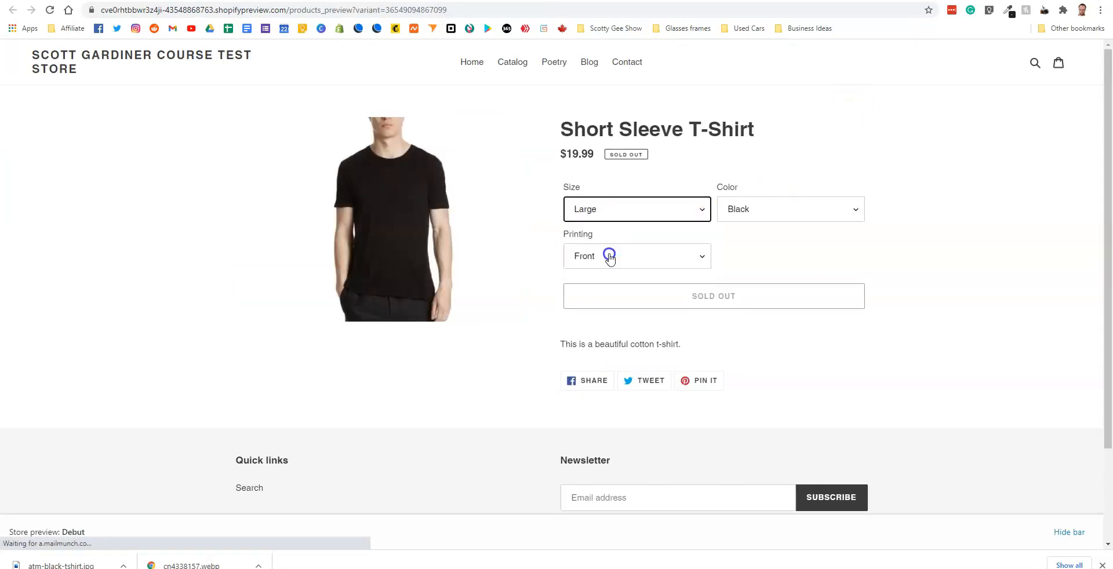
click(790, 208)
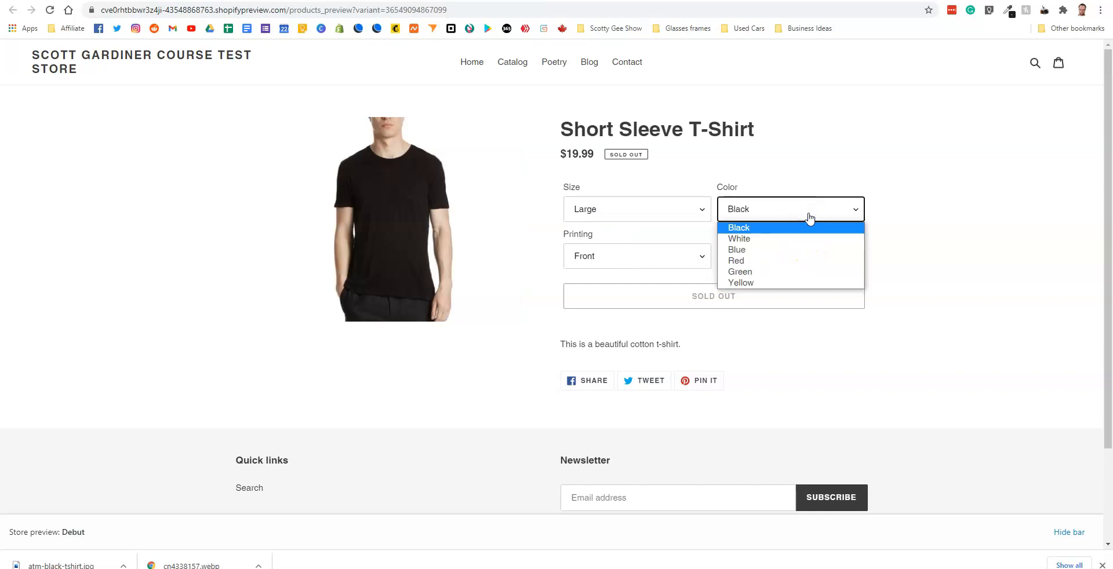
click(736, 250)
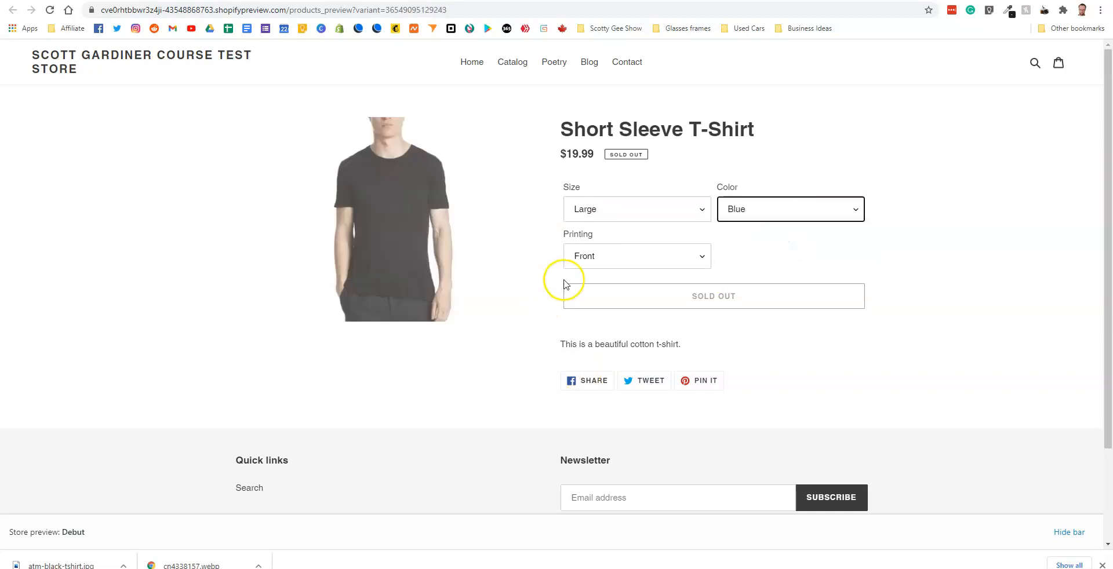
click(635, 256)
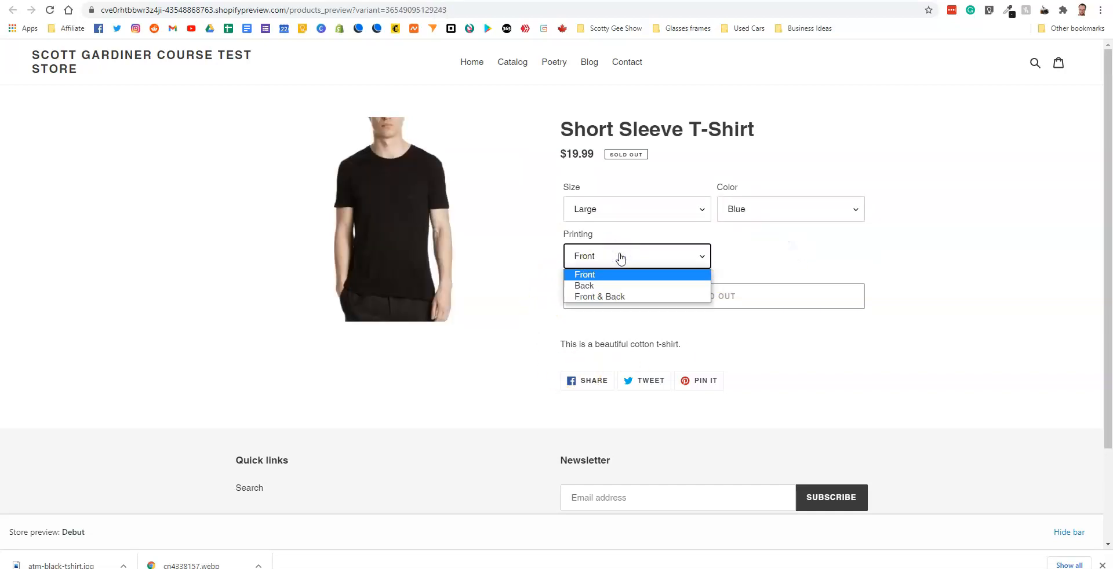
click(598, 296)
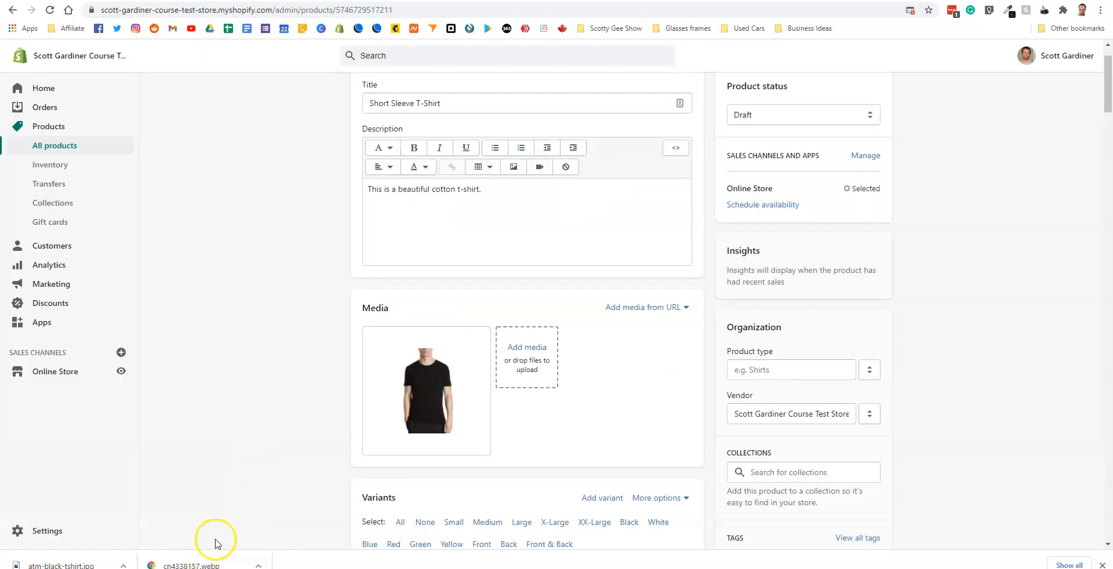
scroll(down, 3)
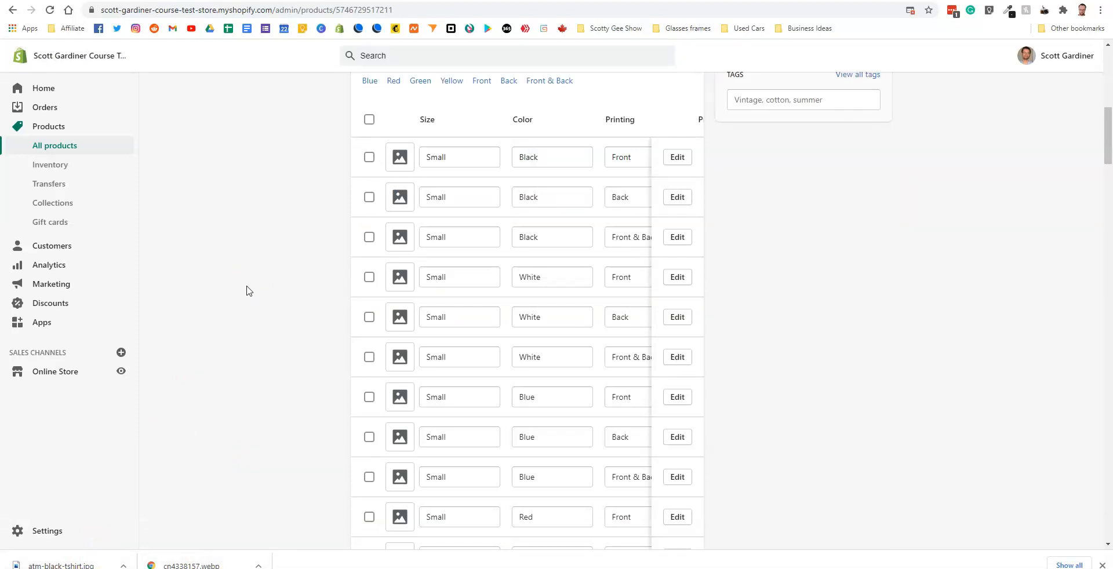
mouse_move(264, 286)
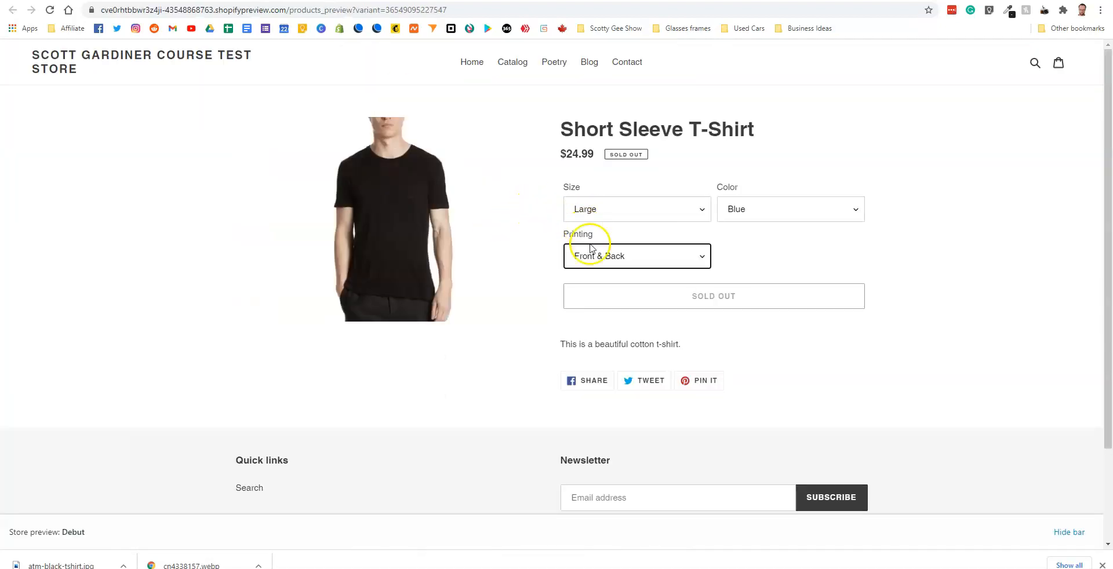
Step: Compare Front and Back printing at $19.99 against Front & Back at $24.99
click(635, 255)
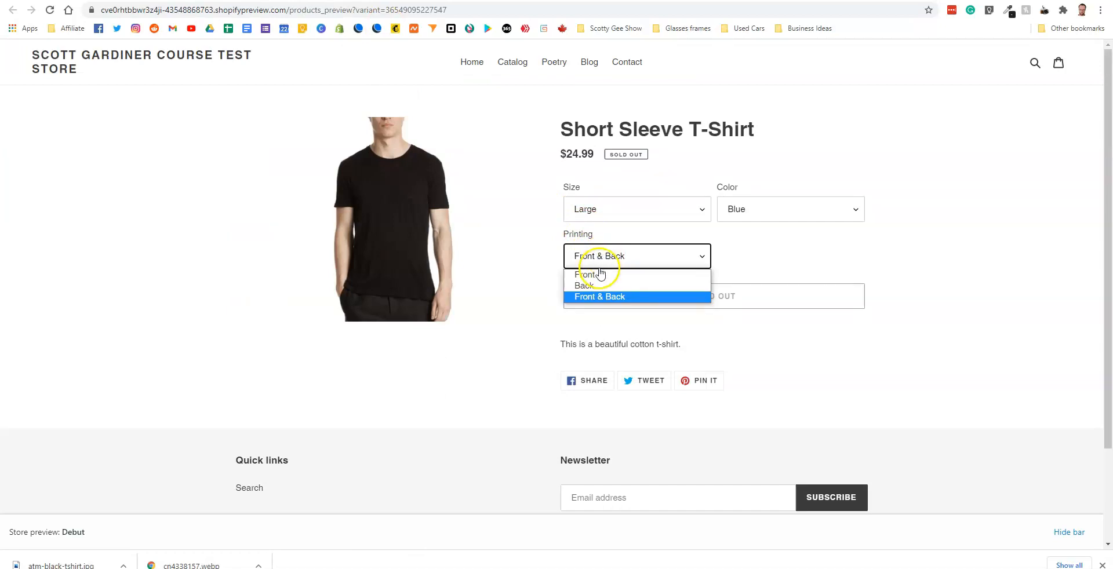
click(589, 276)
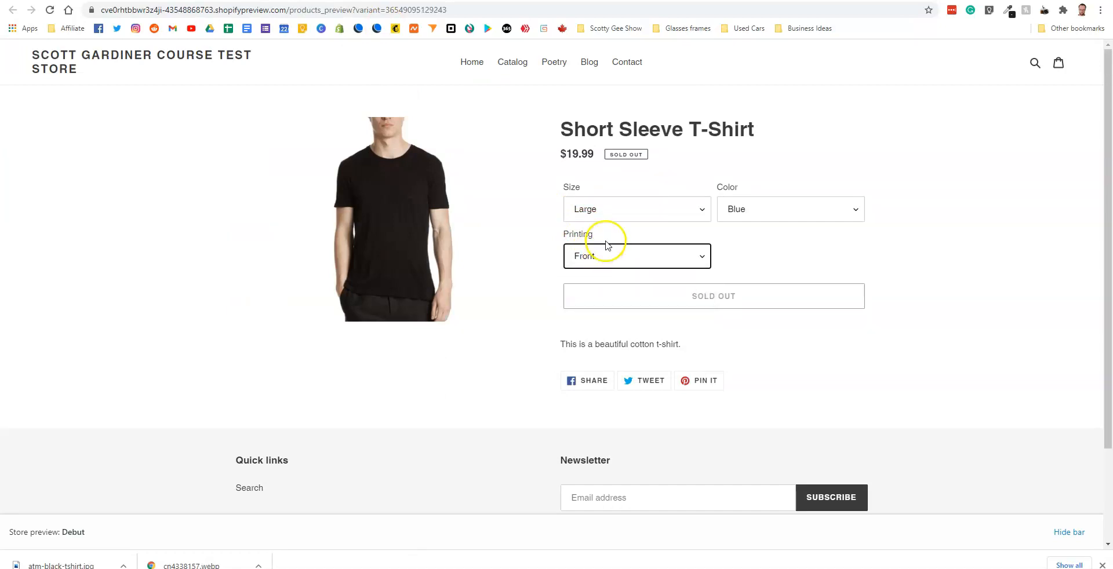
click(637, 255)
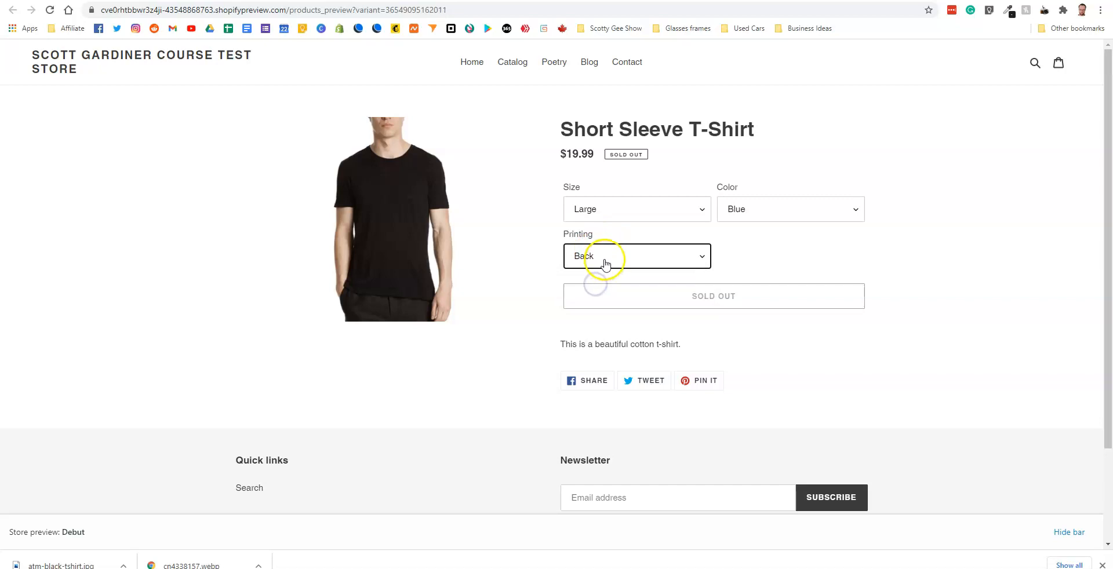
click(637, 257)
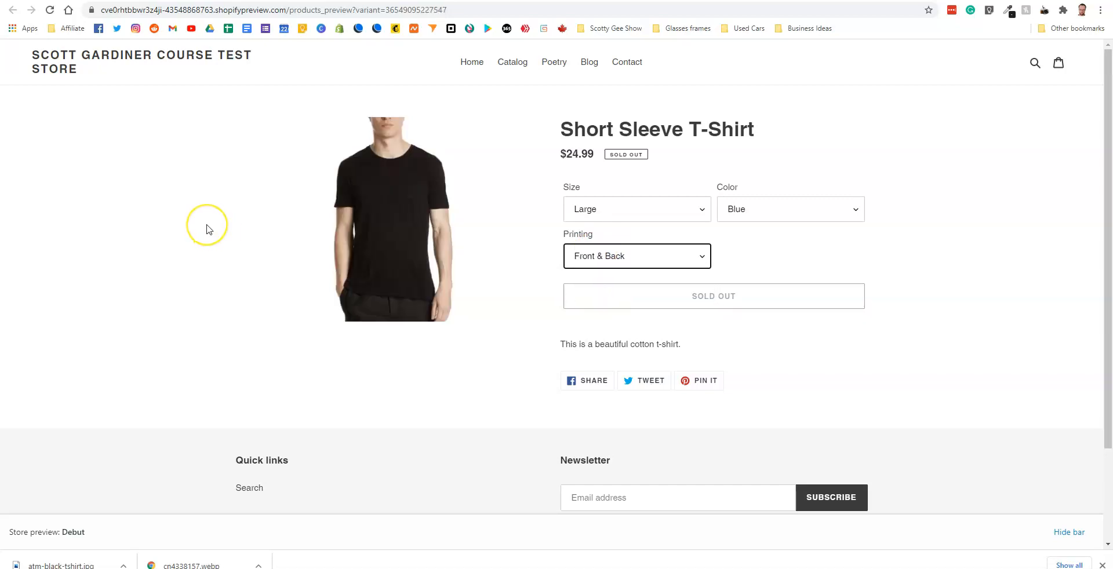